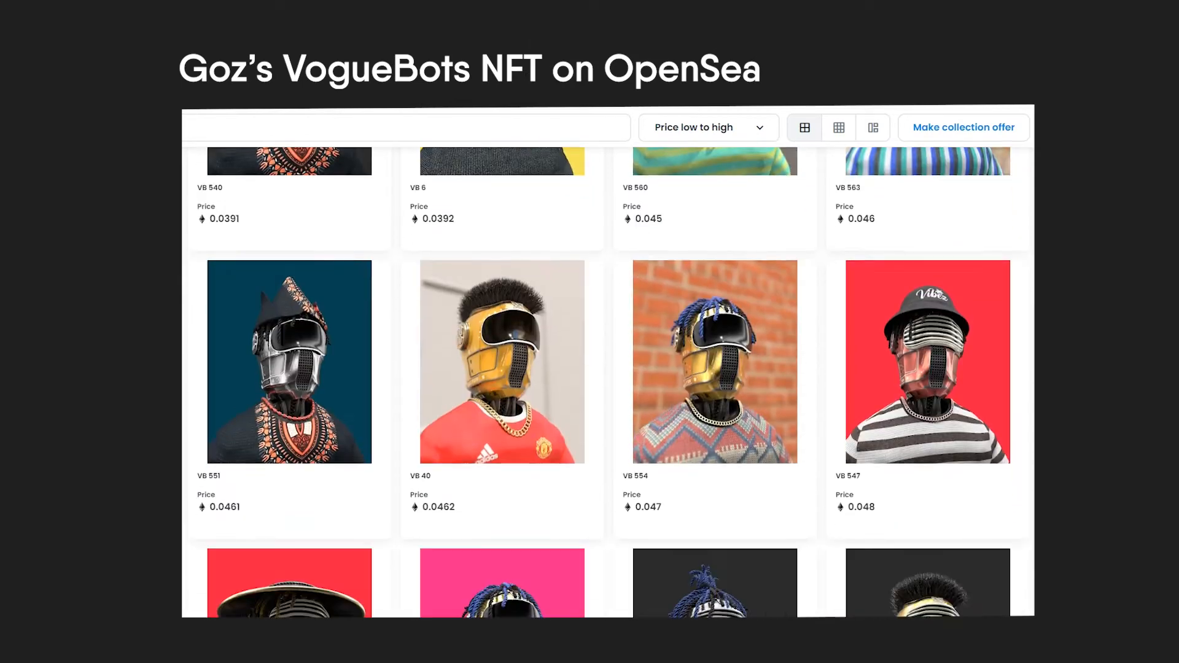
- Inset two cube faces and smooth the cube under a Subdivision Surface into round dimples
scroll(down, 3)
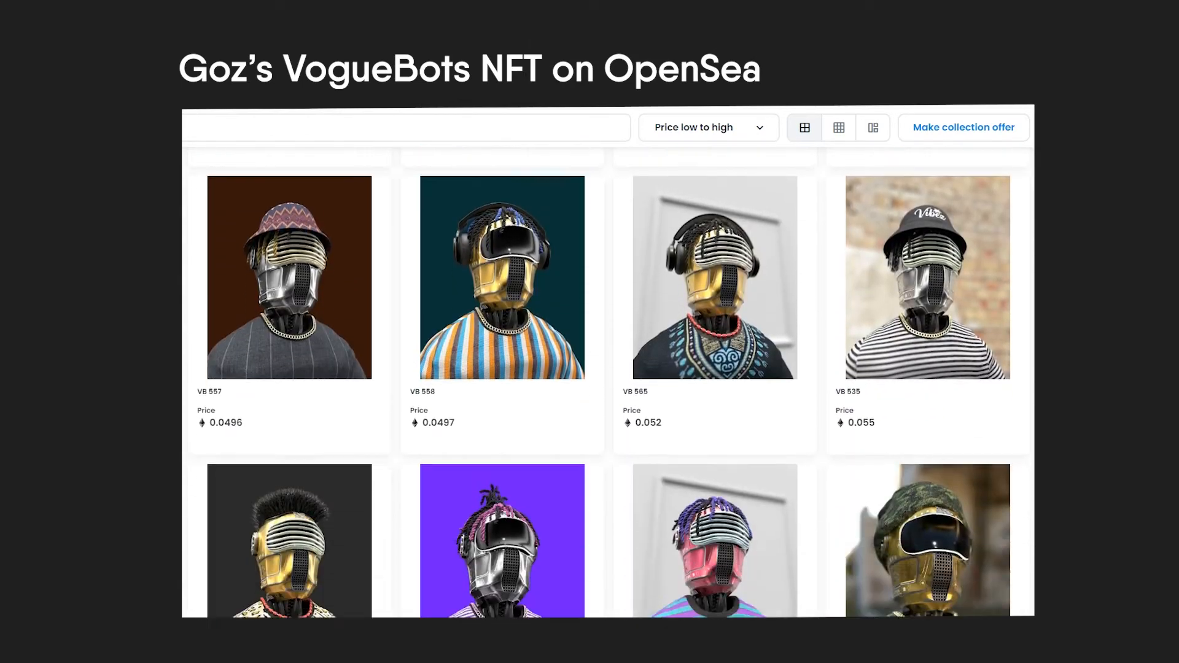
scroll(down, 3)
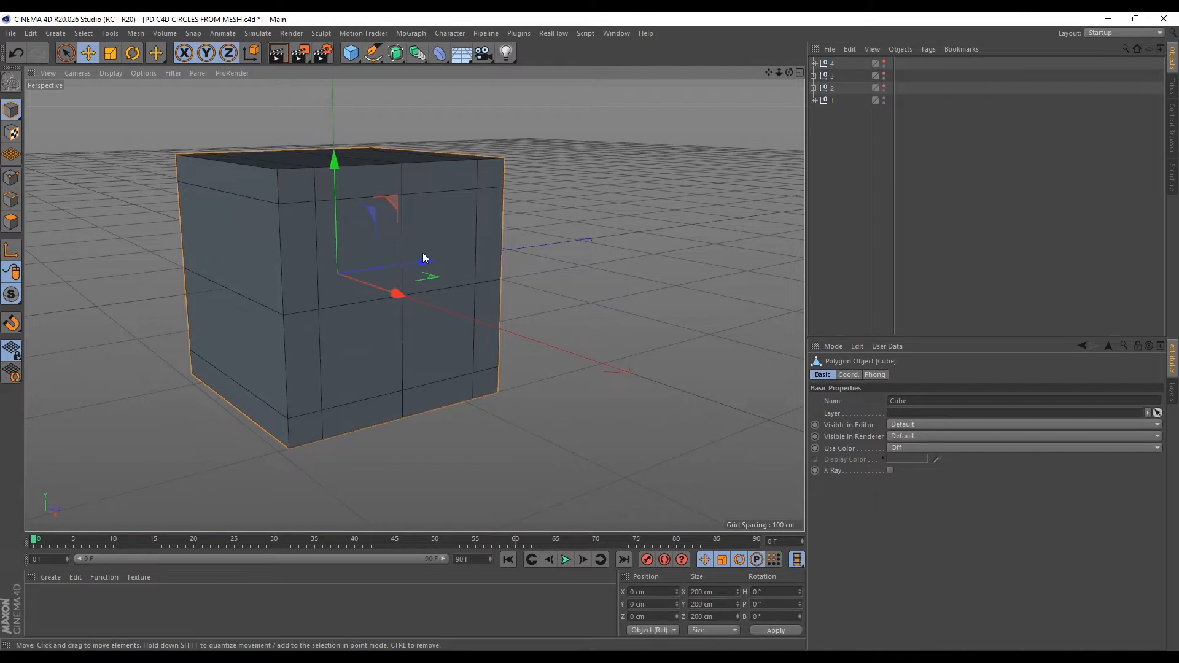
click(364, 241)
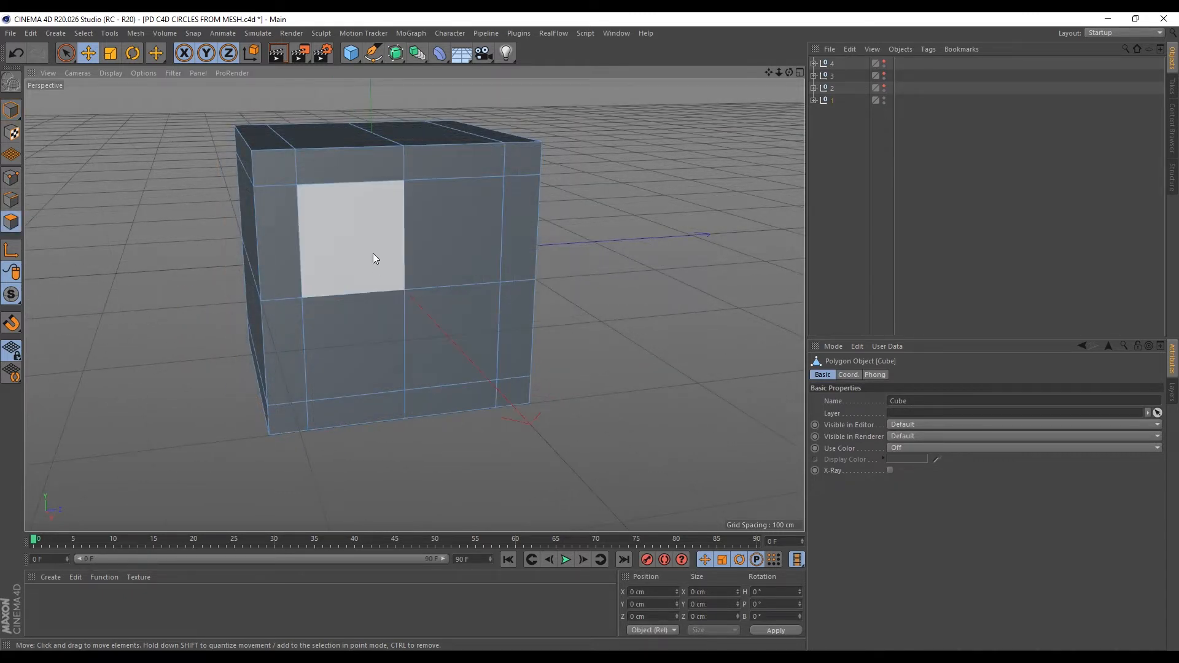
key(i)
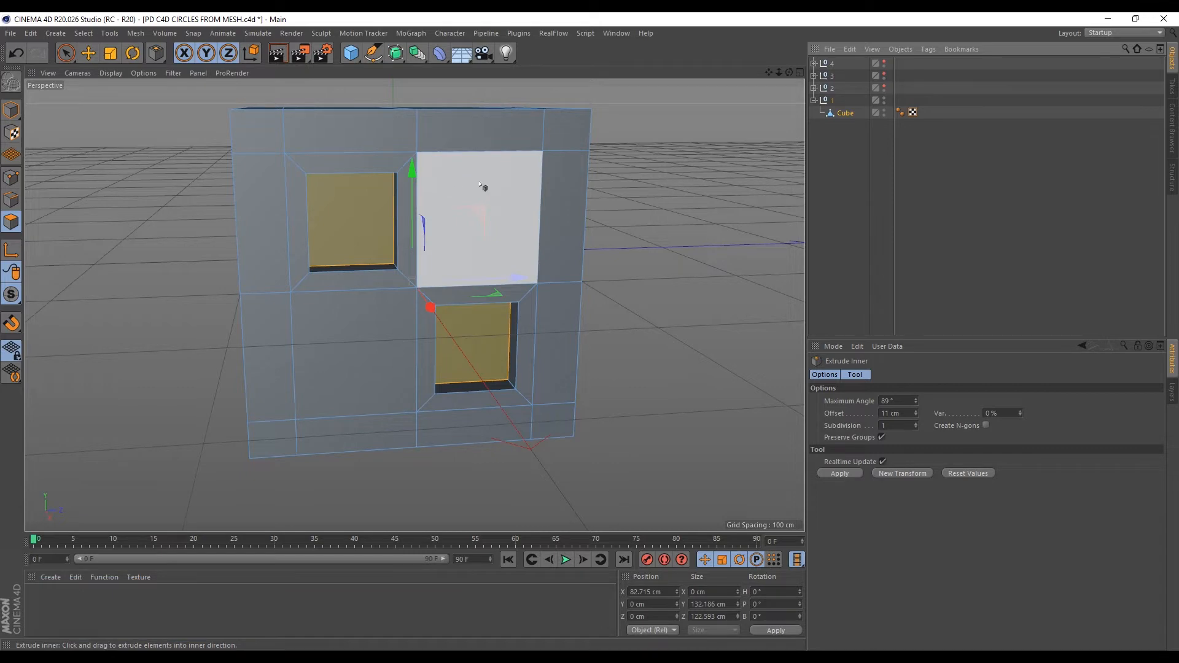
click(394, 52)
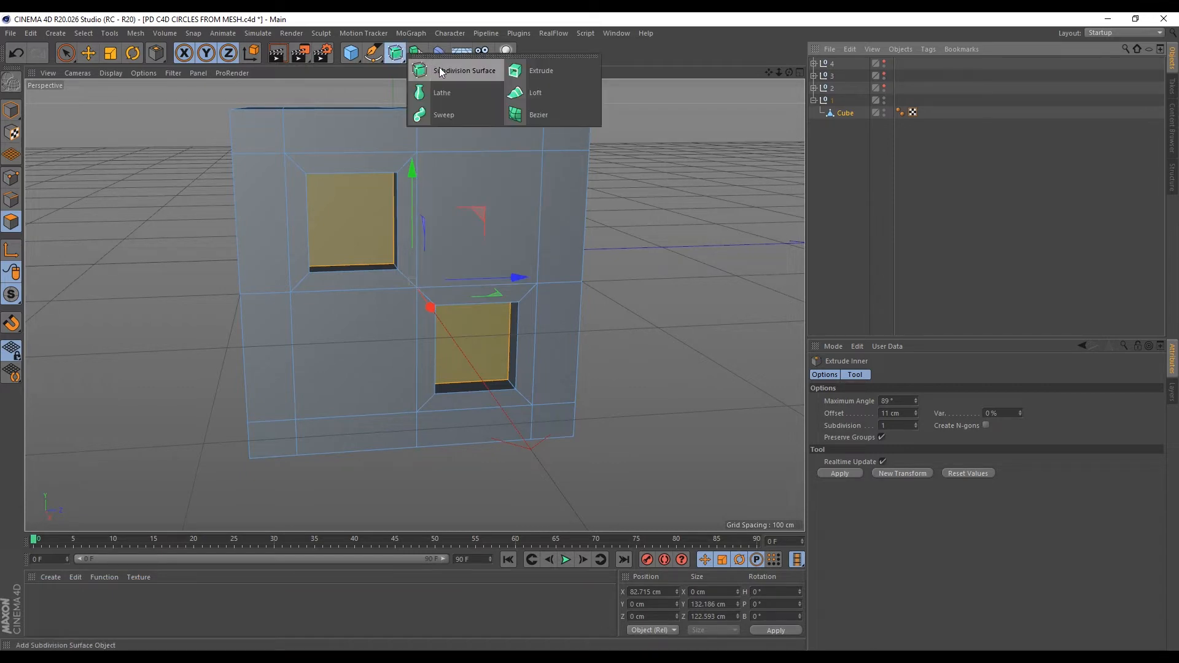
click(464, 70)
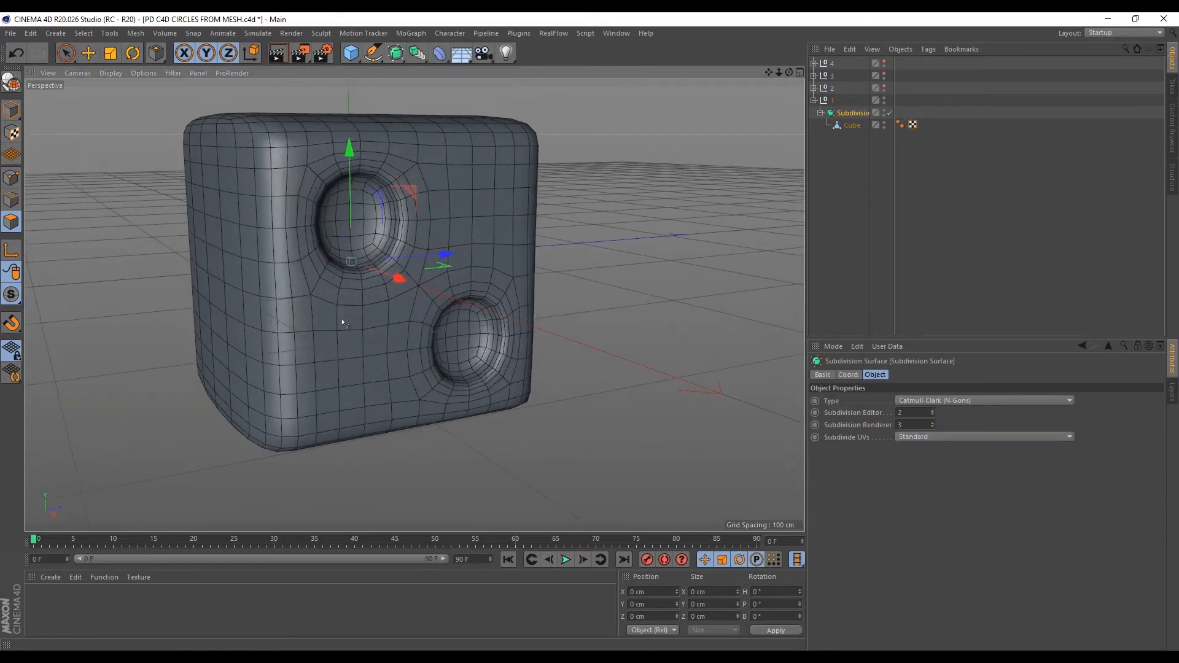
- Inset the cube's dimple faces again, loop-select the inner faces and scale the upper dimple's centre
click(851, 125)
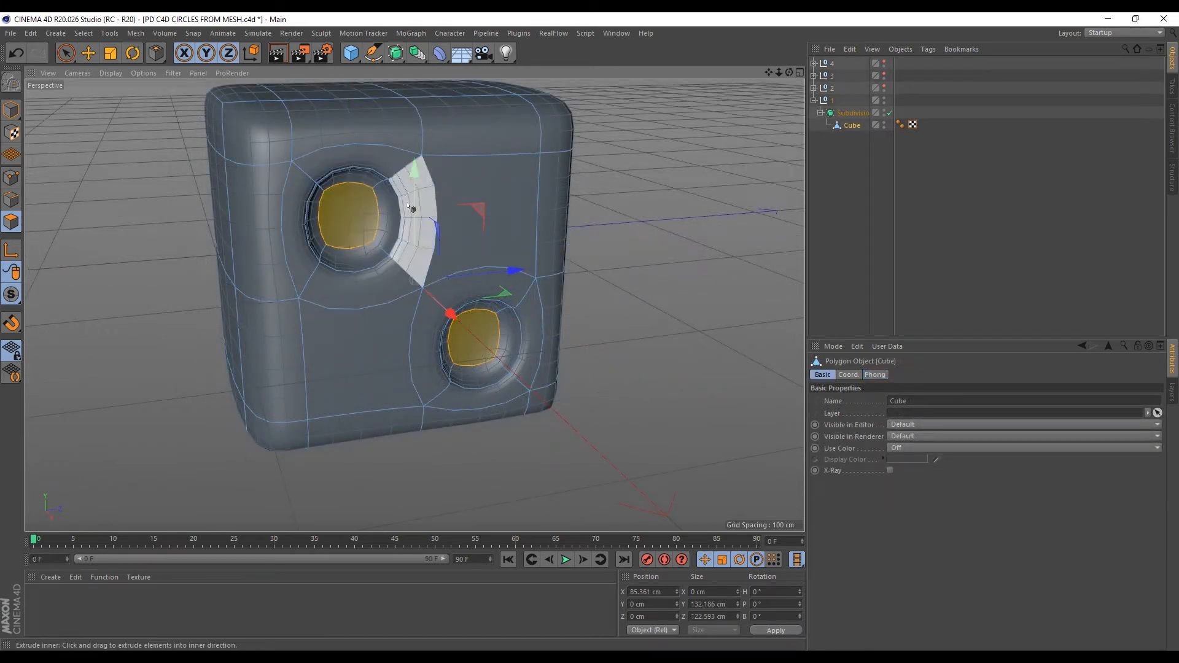
key(u)
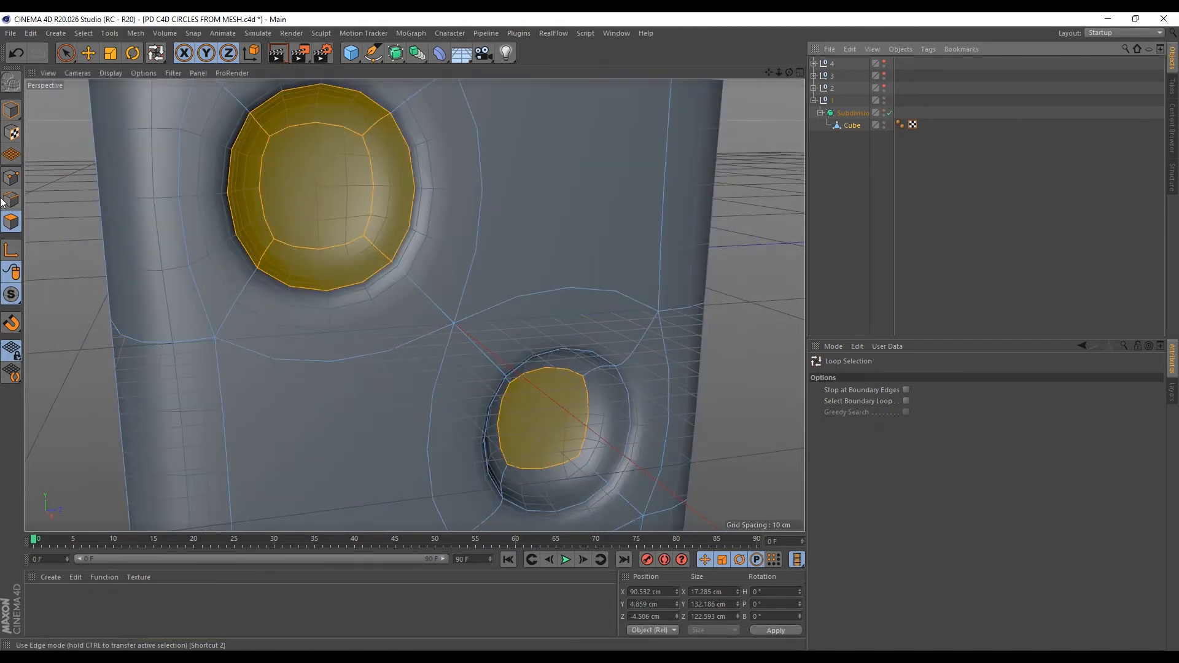
click(88, 53)
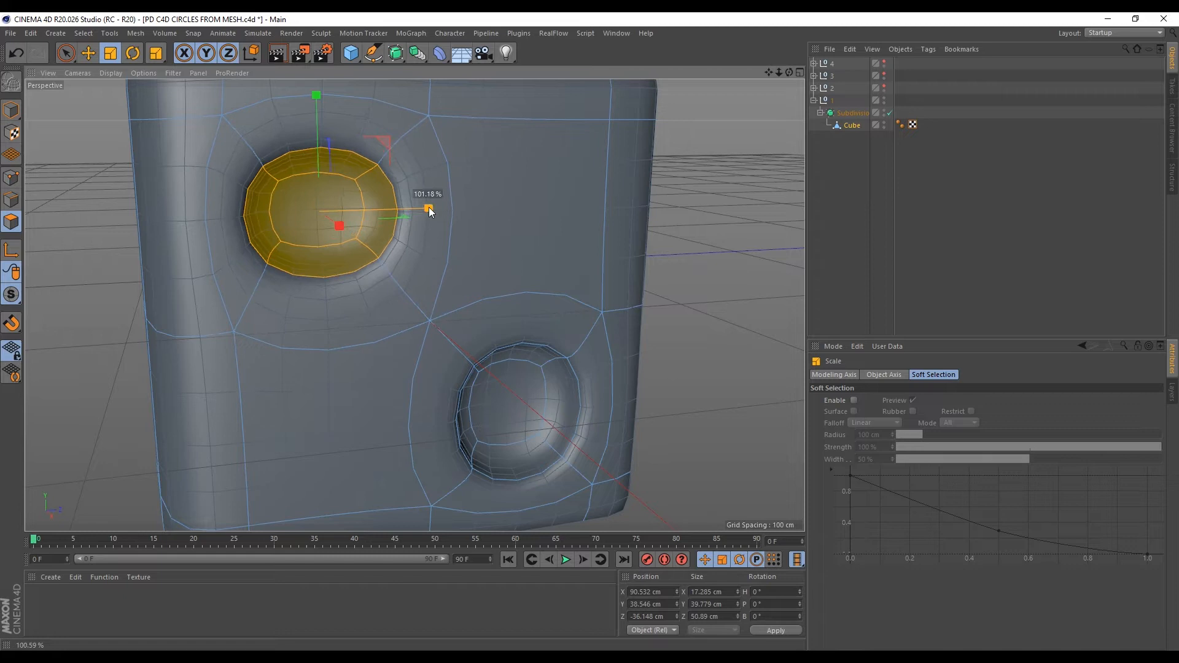
drag(429, 209, 418, 209)
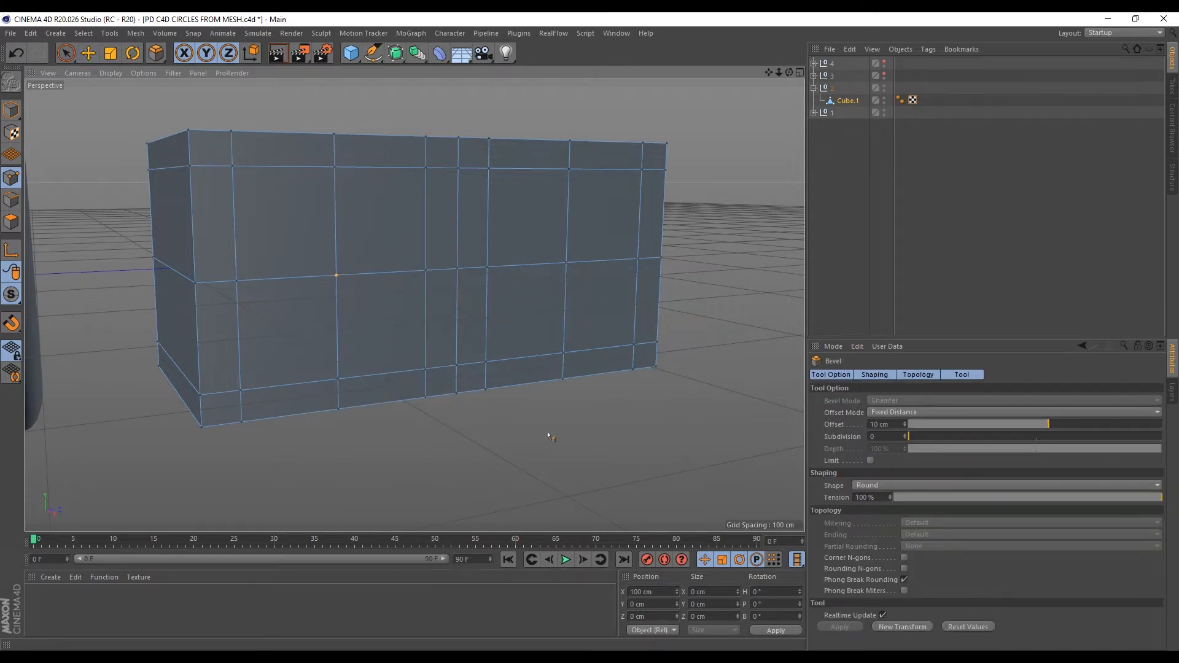
mouse_move(413, 429)
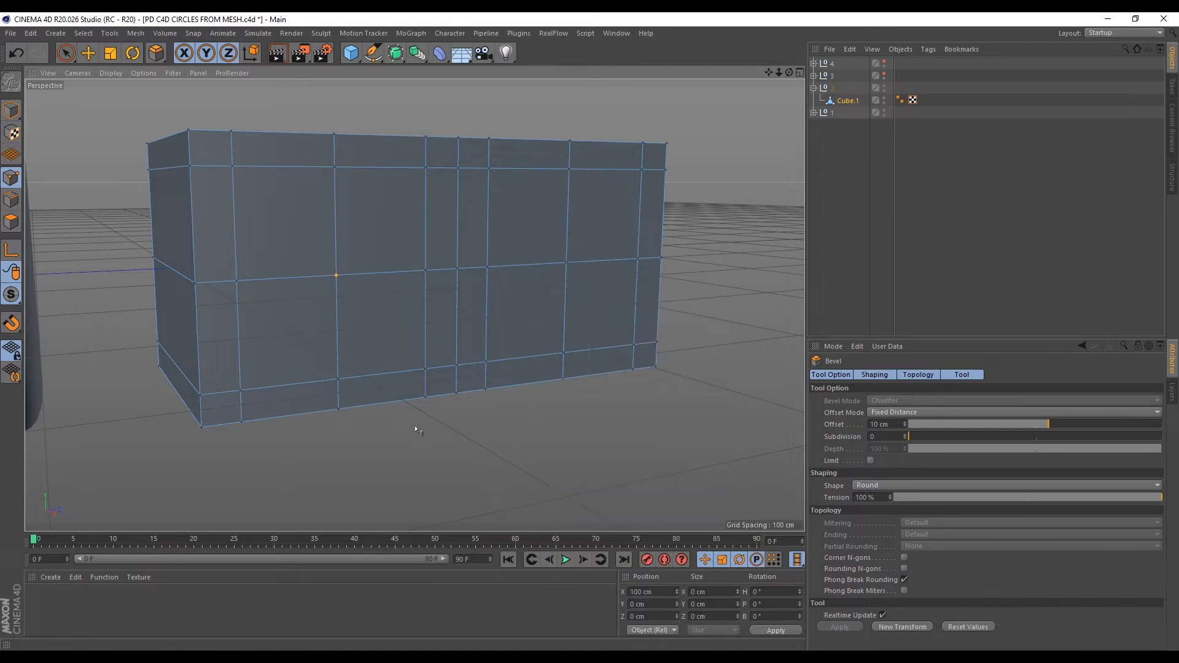
mouse_move(695, 522)
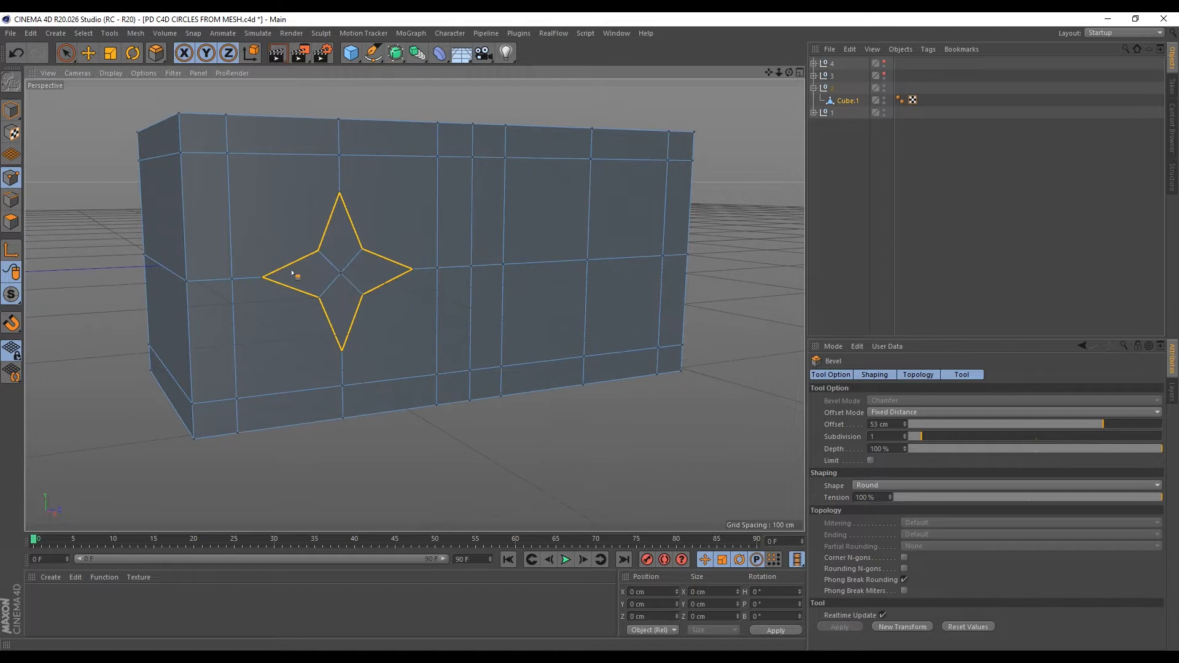
- Bevel a Cube.1 vertex with Offset 53 cm and Subdivision 1, adjusting Depth between -49% and 100%
drag(1033, 448, 950, 448)
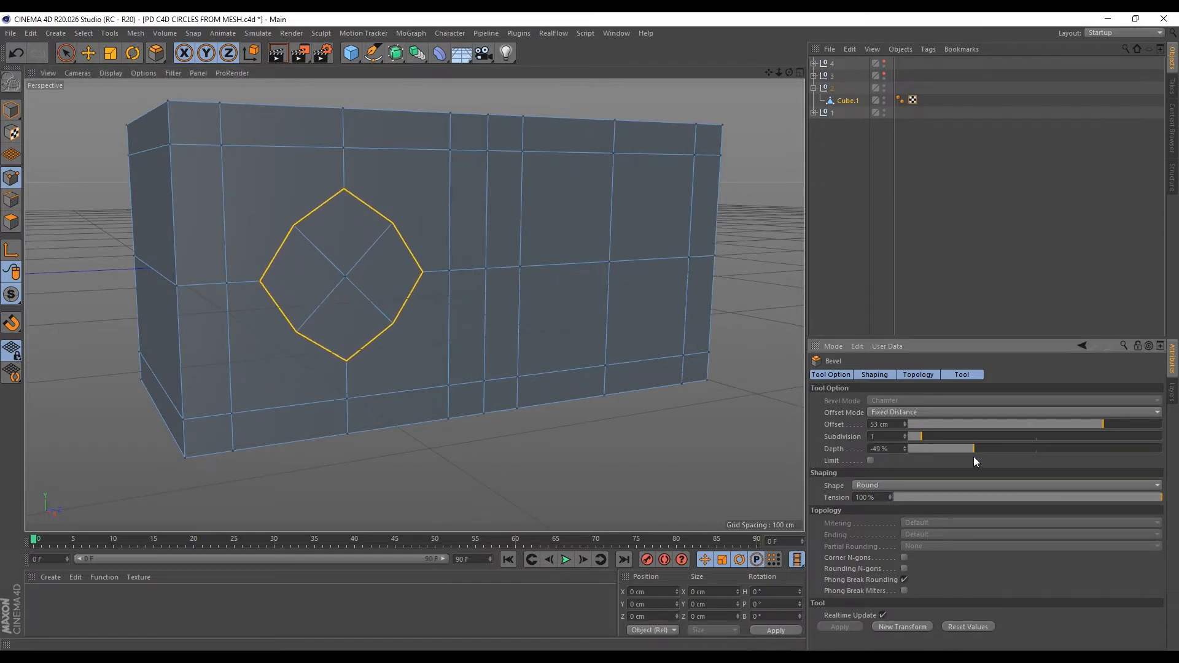
drag(950, 449, 1157, 449)
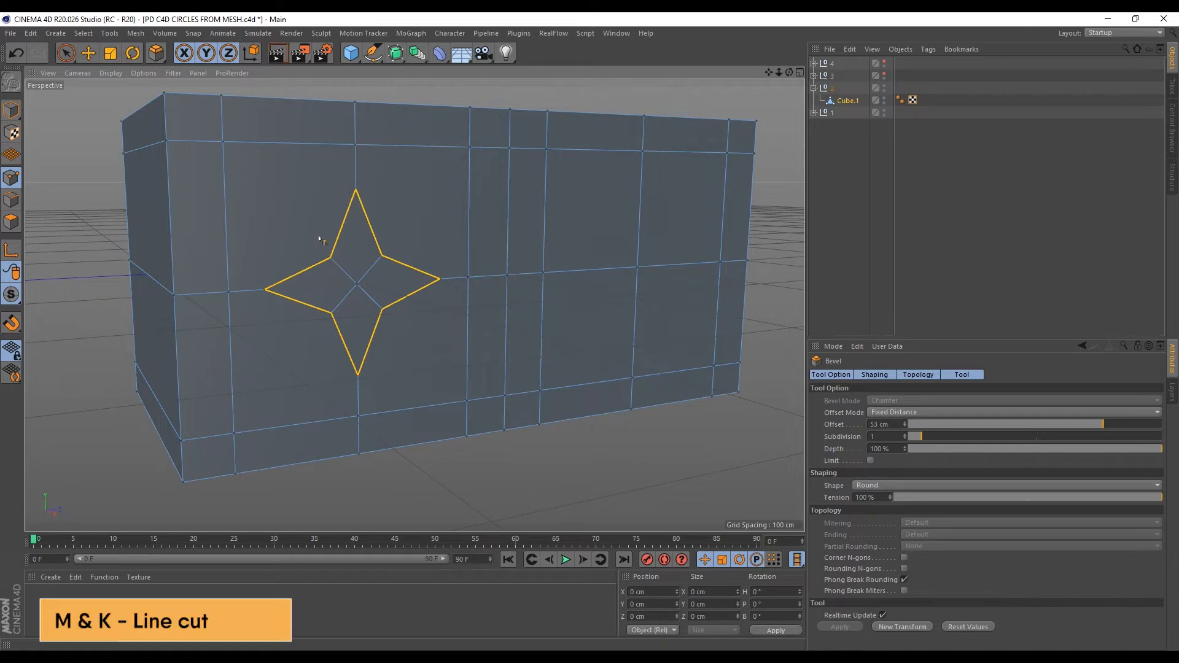
- Line-cut edges from the star's points and inner corners to the neighbouring grid vertices
key(k)
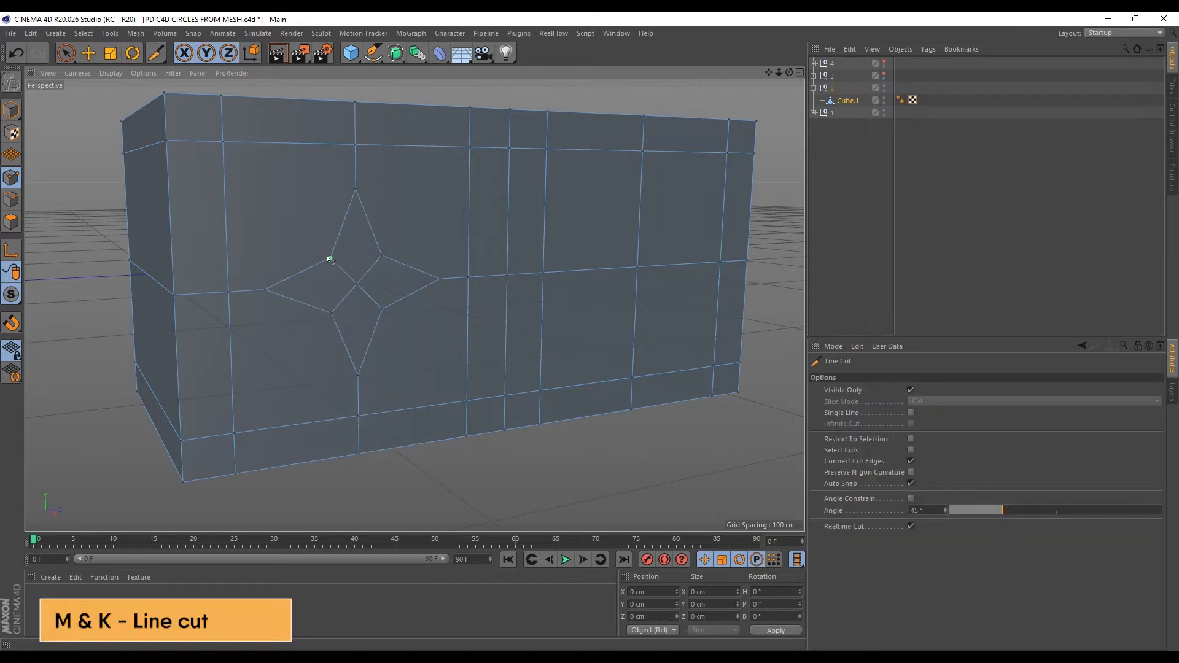
drag(223, 143, 329, 257)
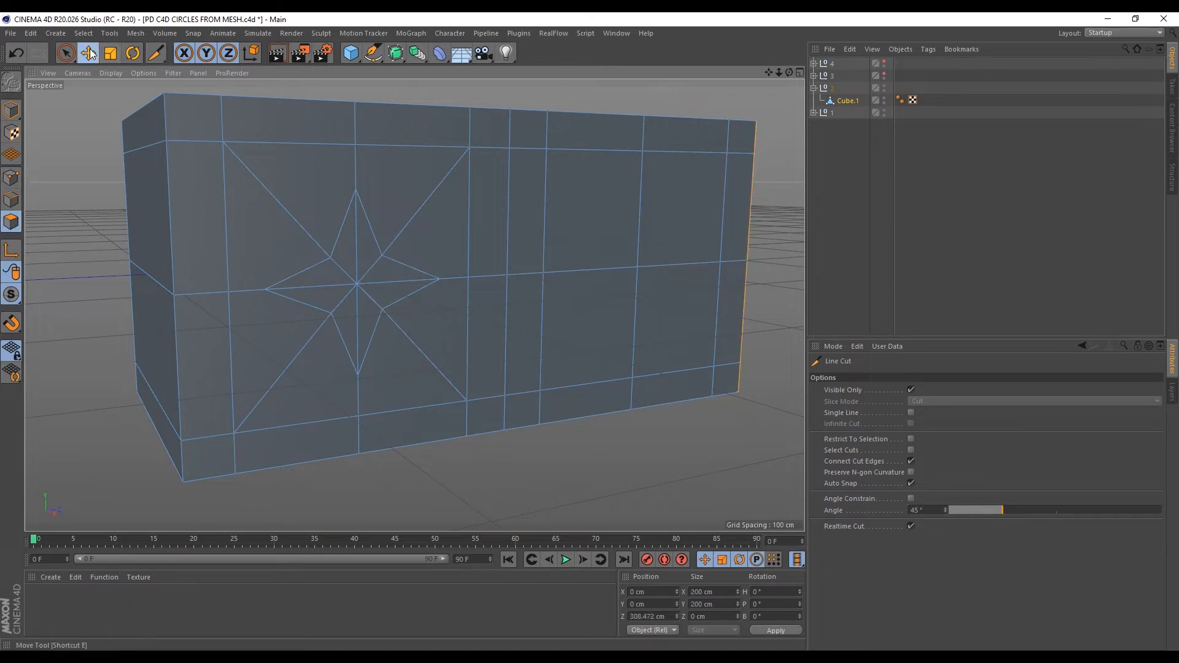
click(87, 53)
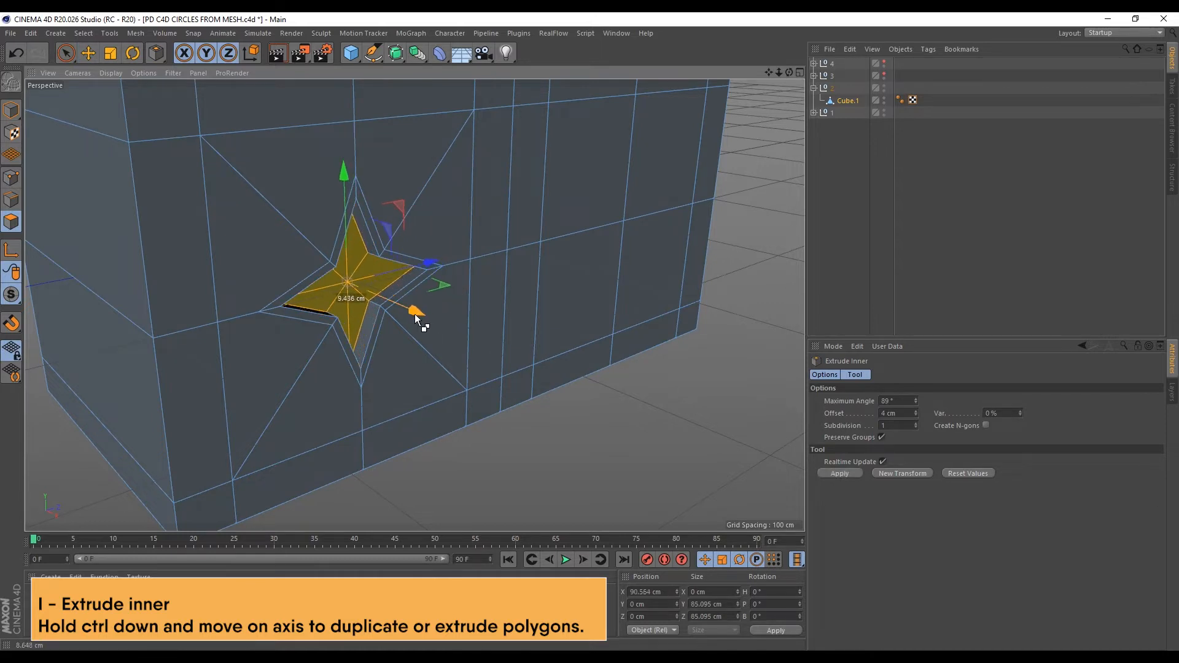
- Put the box under a Subdivision Surface with Subdivision Editor set to 3
click(395, 53)
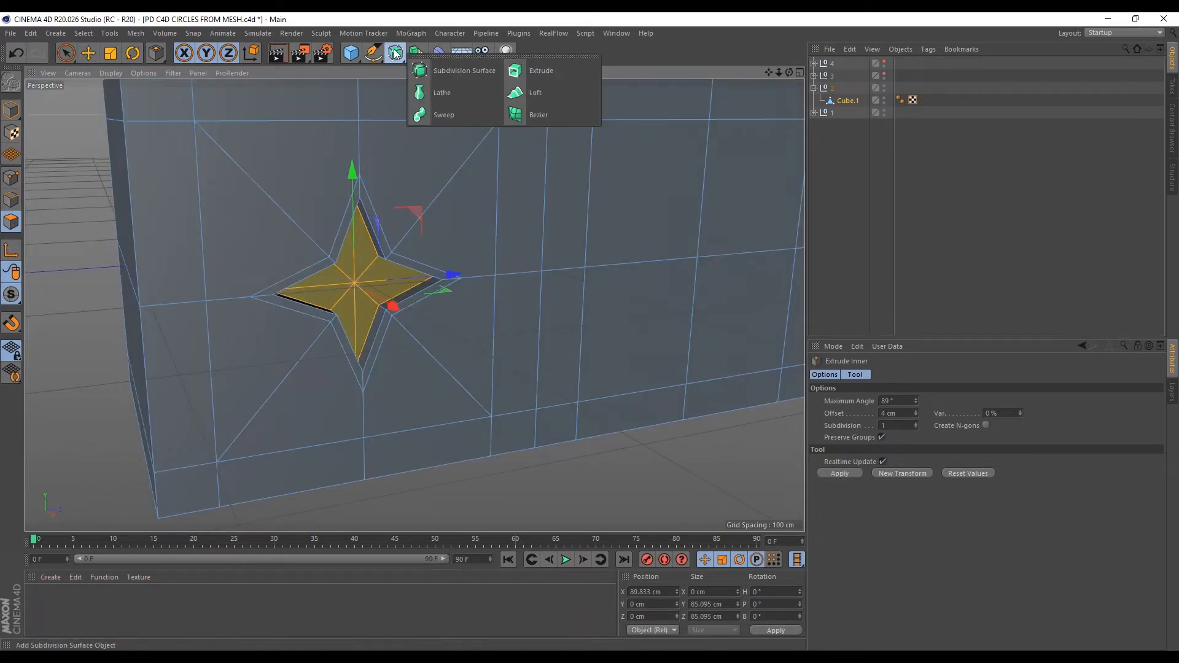
click(464, 70)
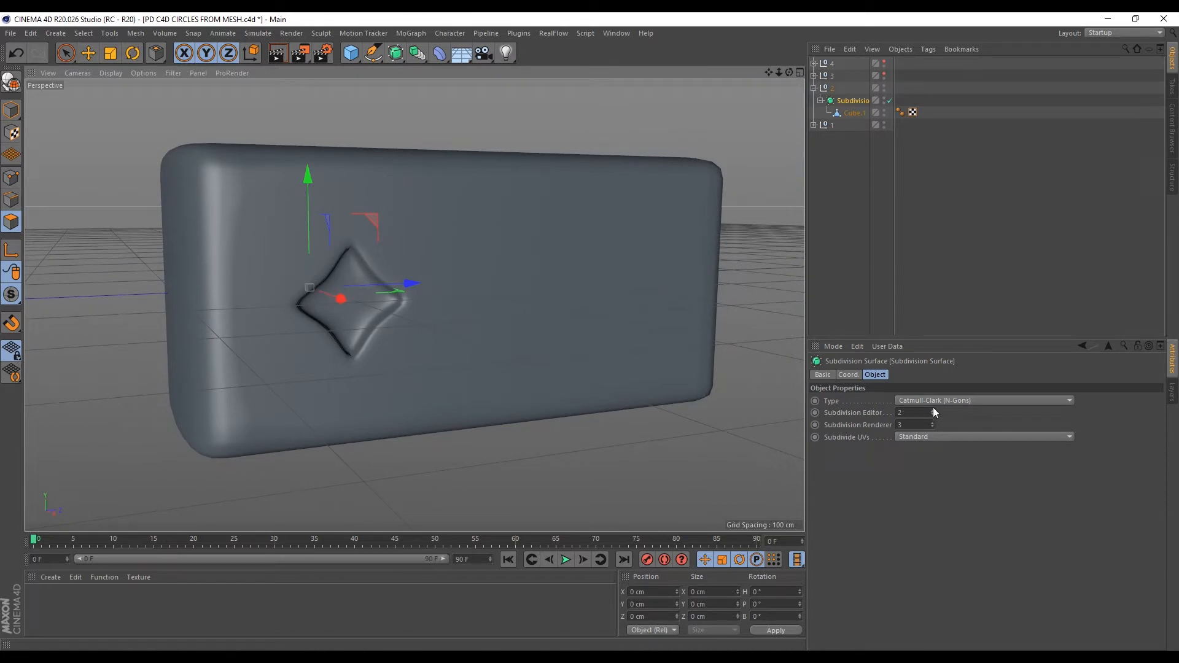
click(910, 412)
text(3)
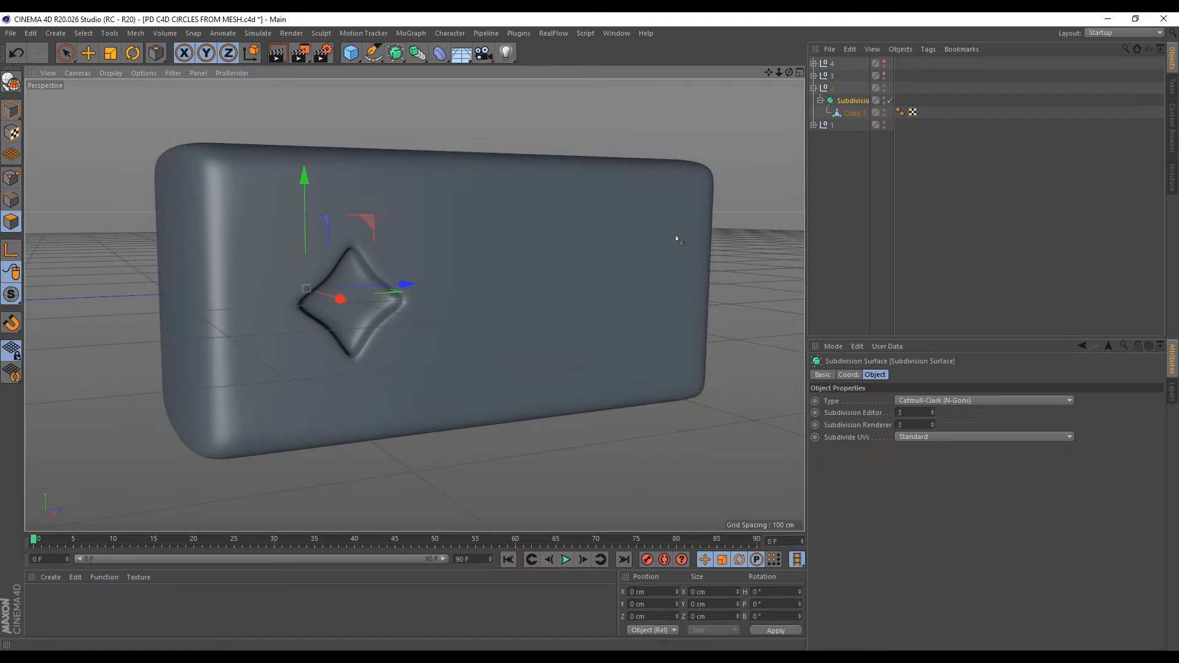
click(855, 113)
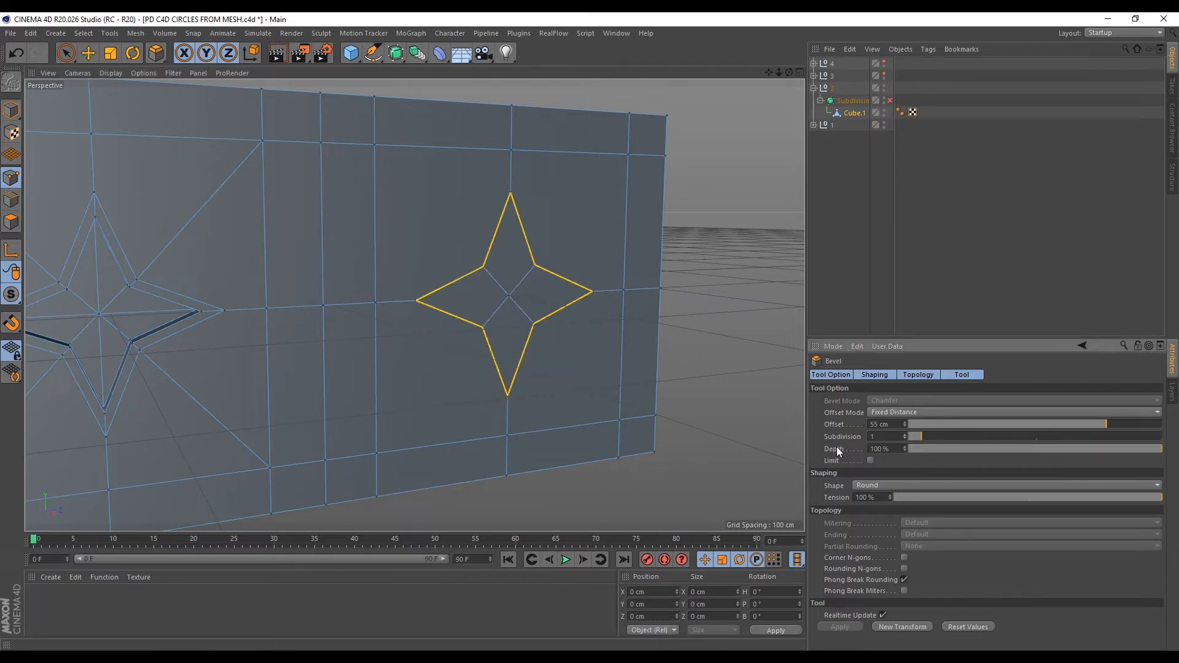
- Drag the second bevel's Depth down to -100%, turning the star into an octagon
drag(1038, 449, 915, 449)
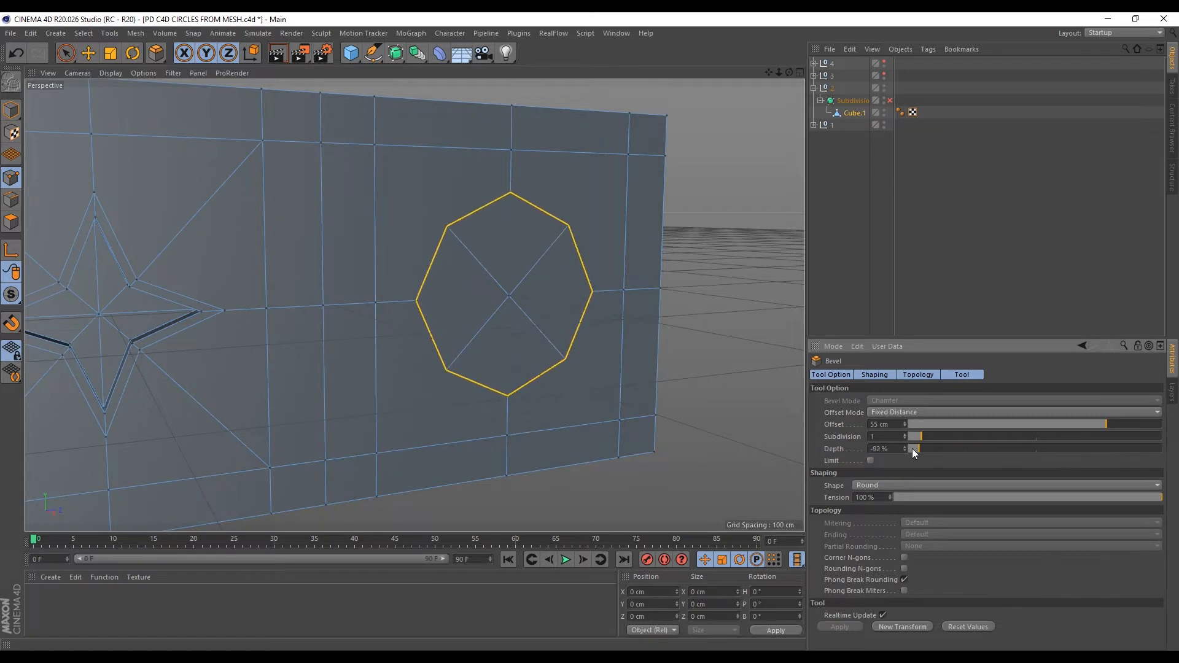
drag(914, 449, 907, 449)
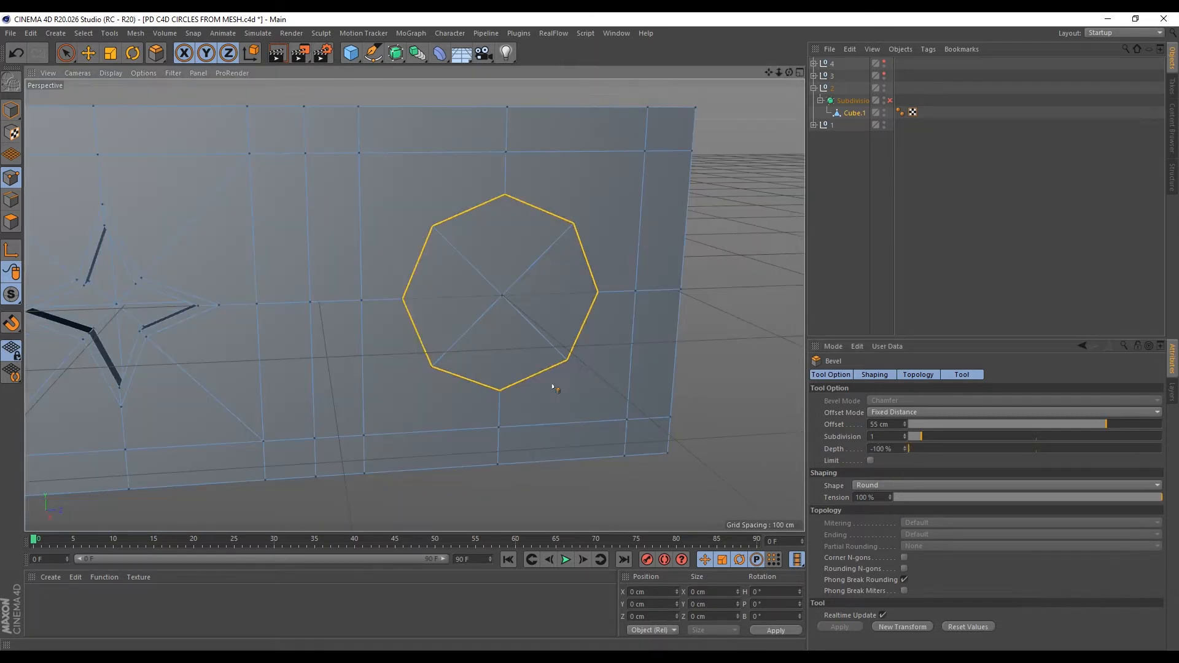
mouse_move(502, 314)
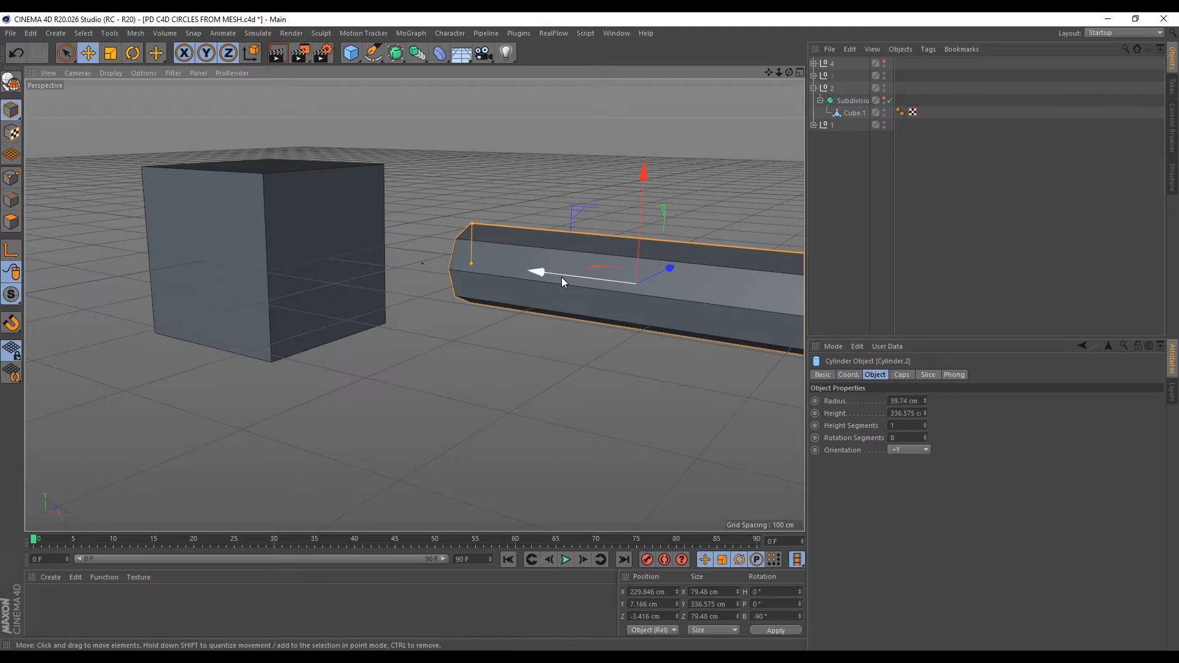
mouse_move(468, 248)
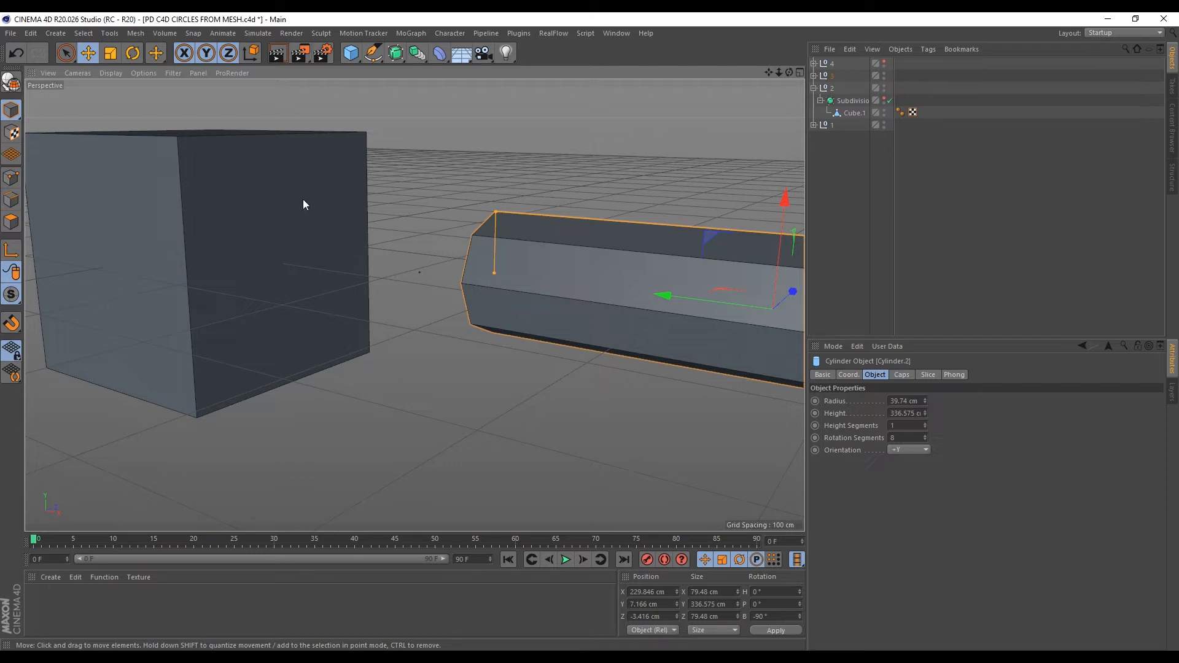
mouse_move(524, 281)
text(50)
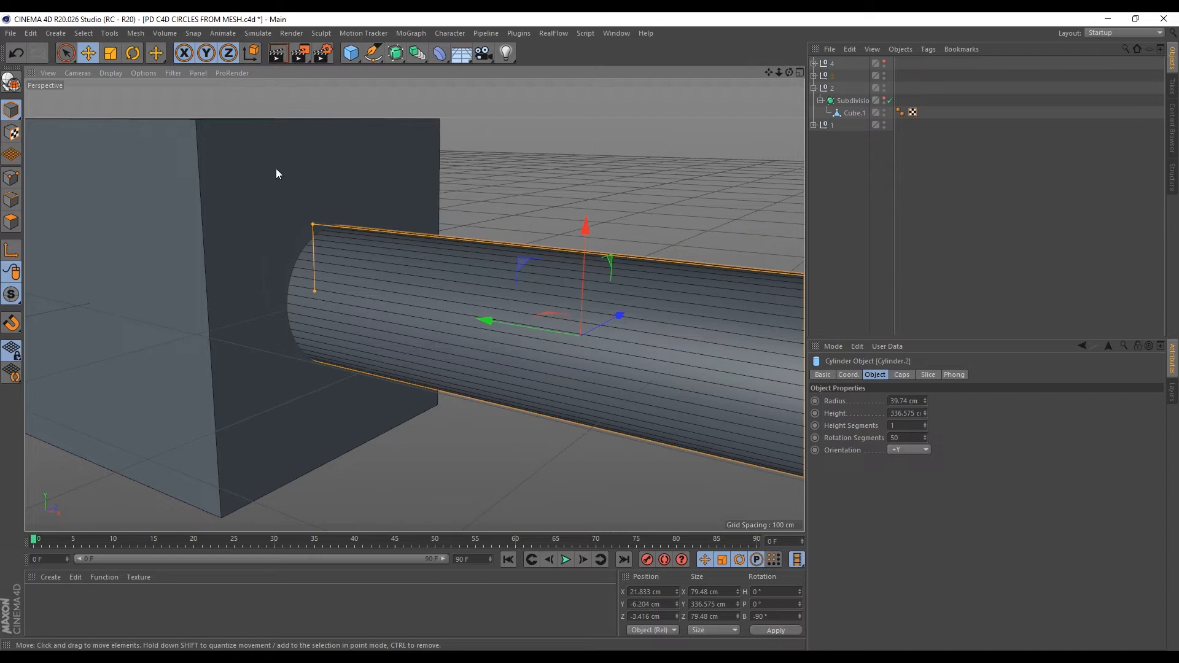
mouse_move(412, 73)
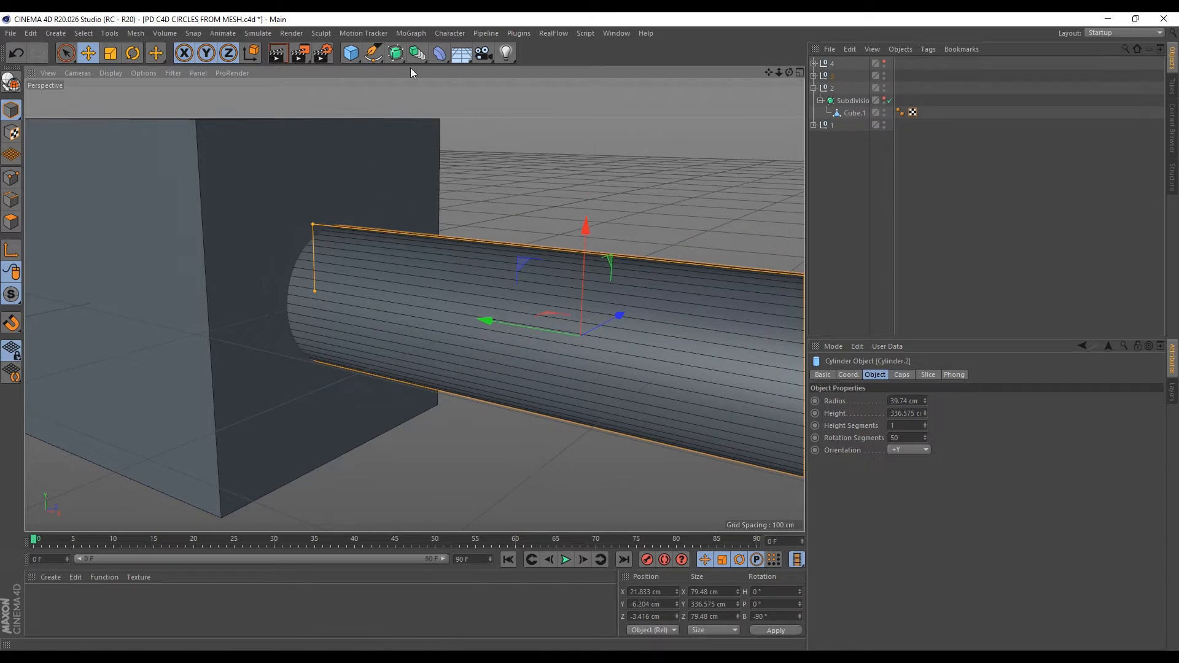
- Cut the cylinder from the cube with a Boole, giving the cylinder 56 rotation segments
click(415, 53)
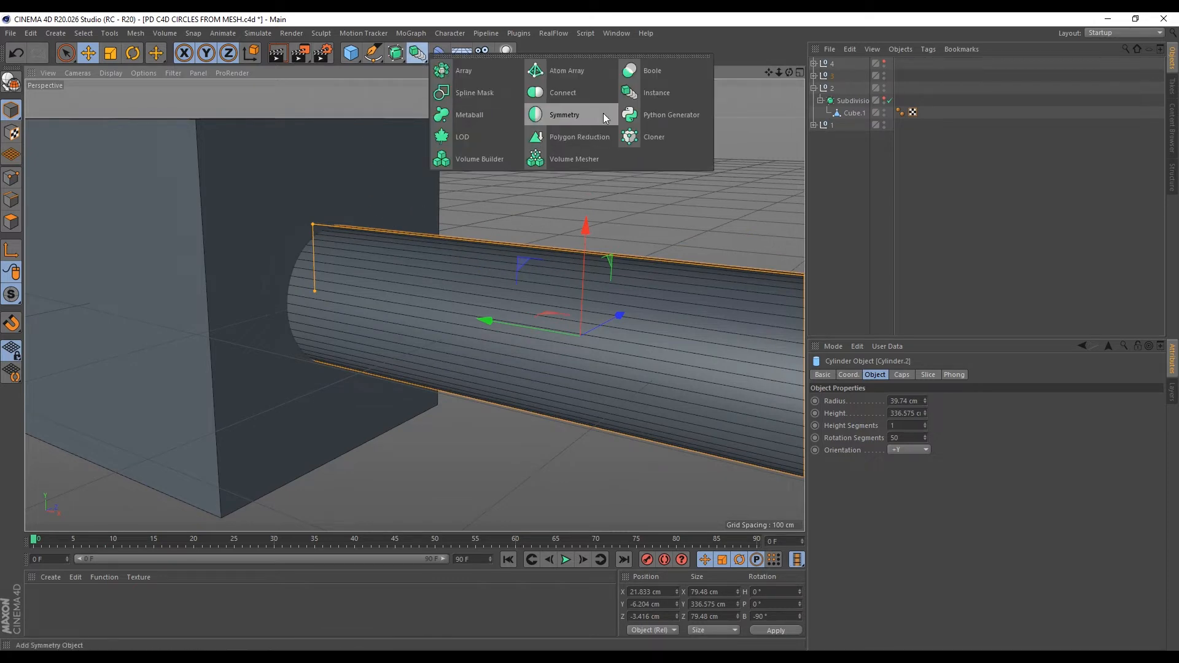
mouse_move(652, 70)
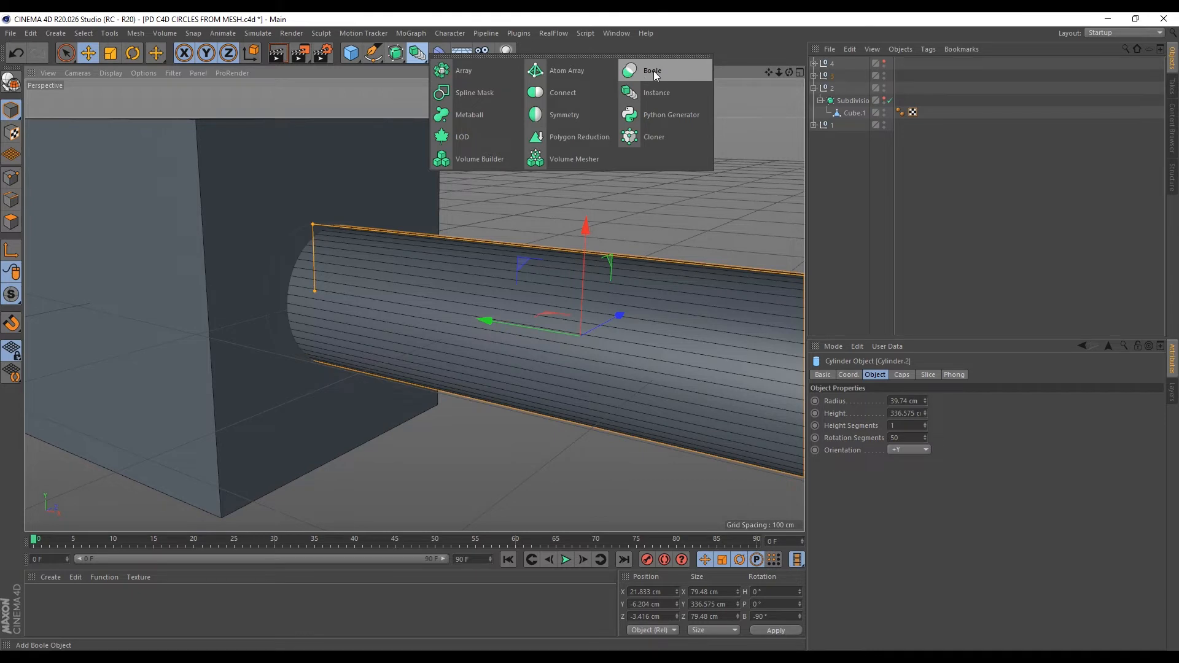
click(650, 70)
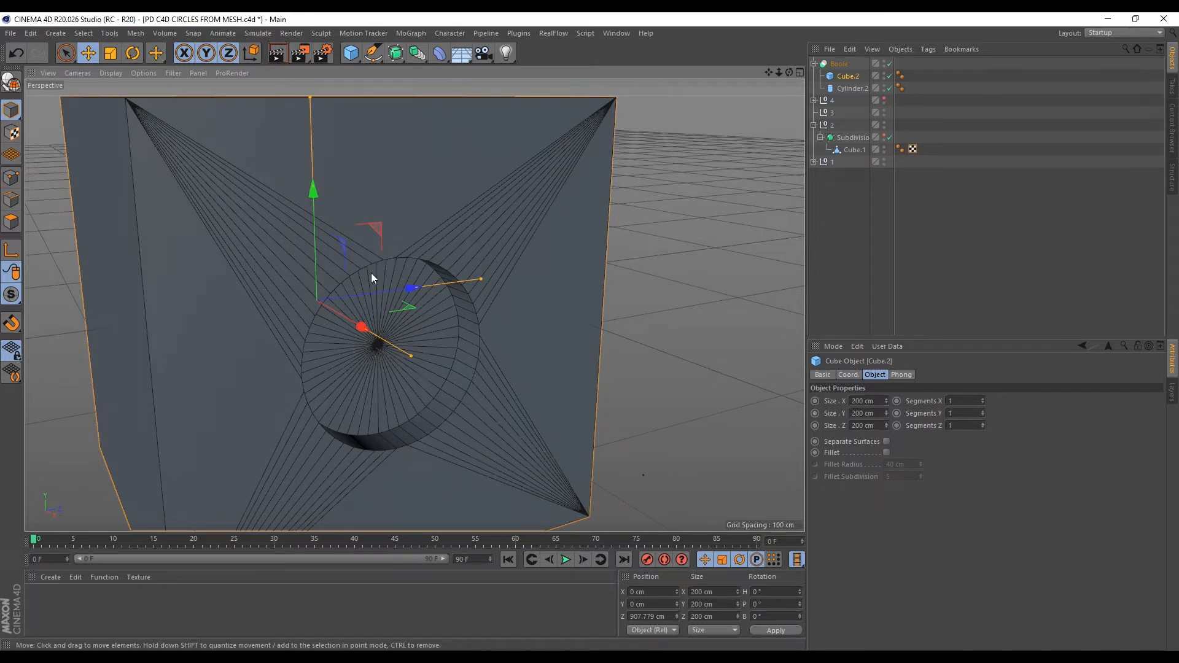
click(853, 88)
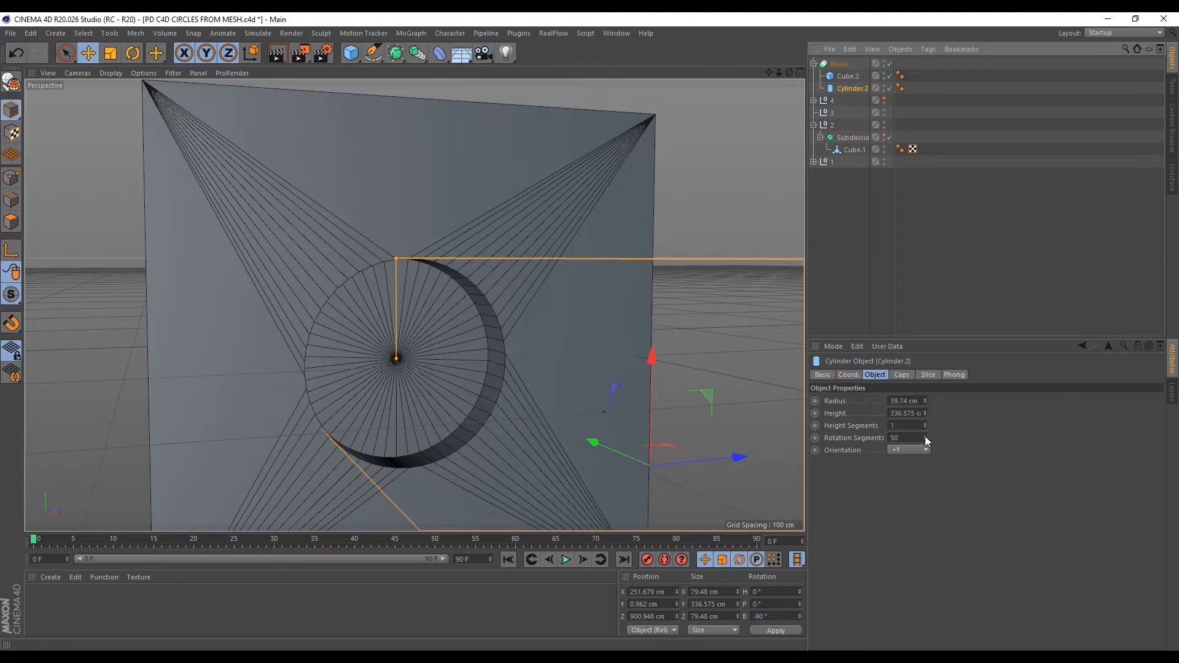
click(925, 438)
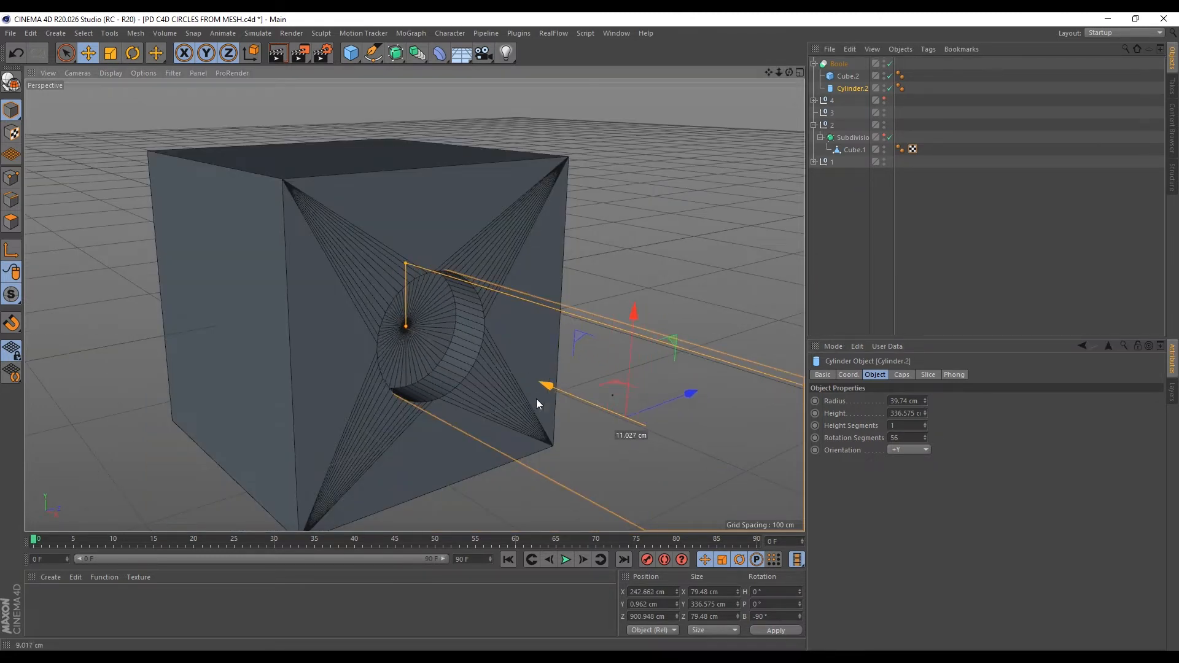
drag(549, 388, 527, 377)
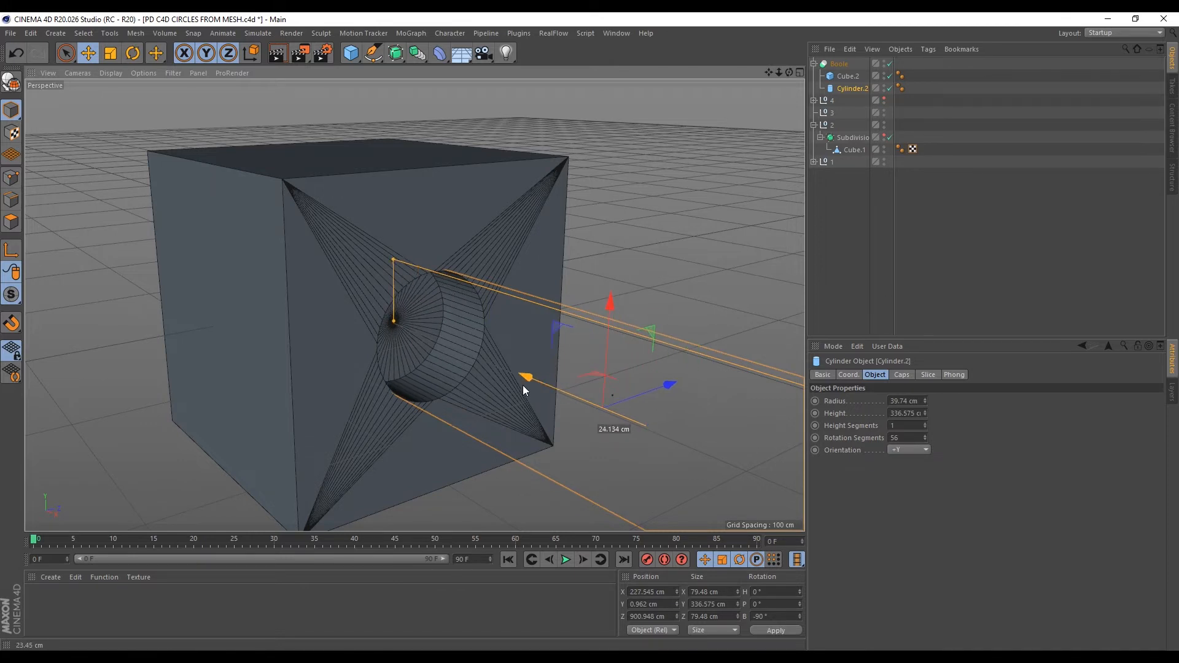
- Turn on Hide new edges and Create single object for the Boole
click(839, 64)
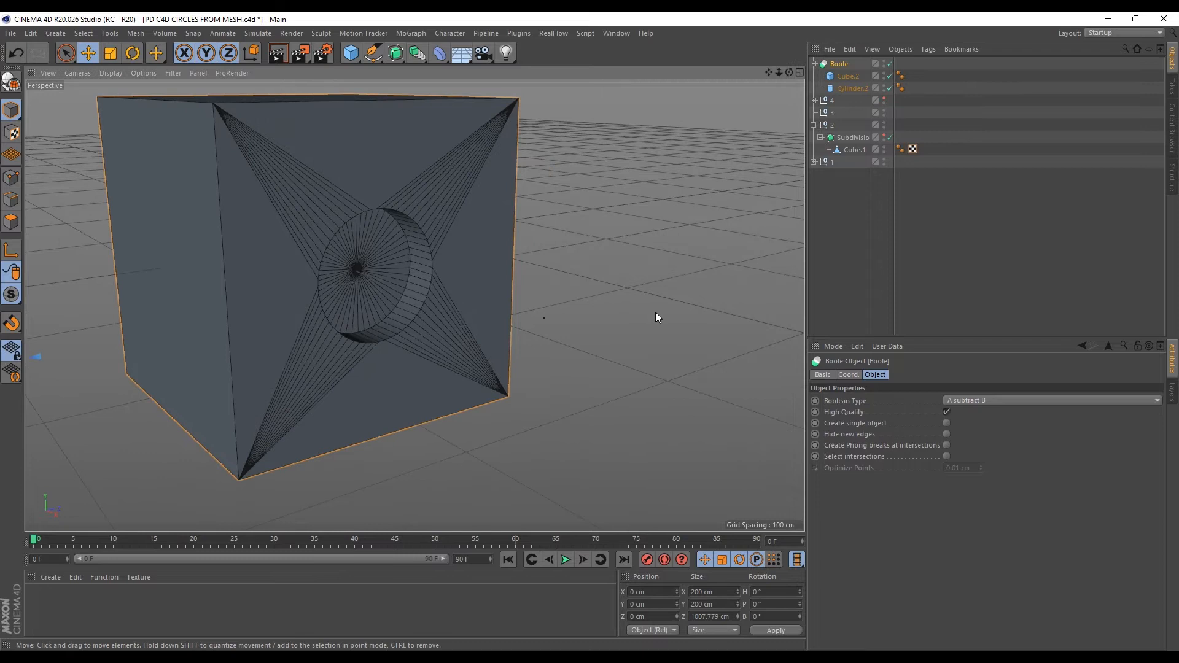
mouse_move(1009, 502)
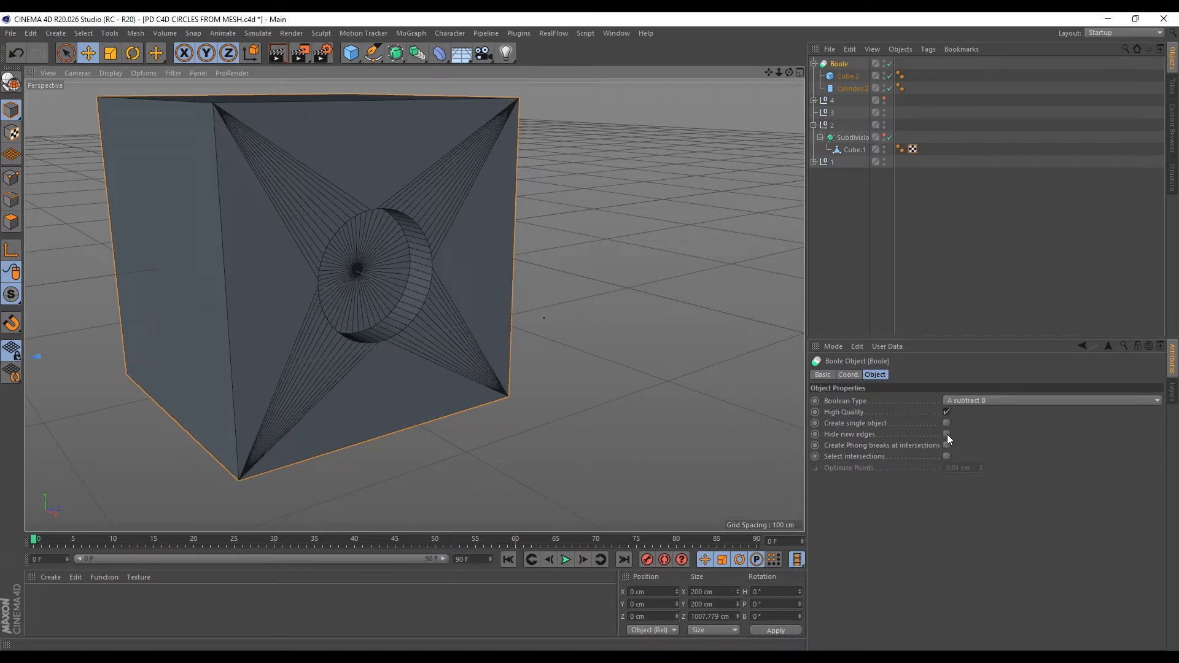
click(946, 434)
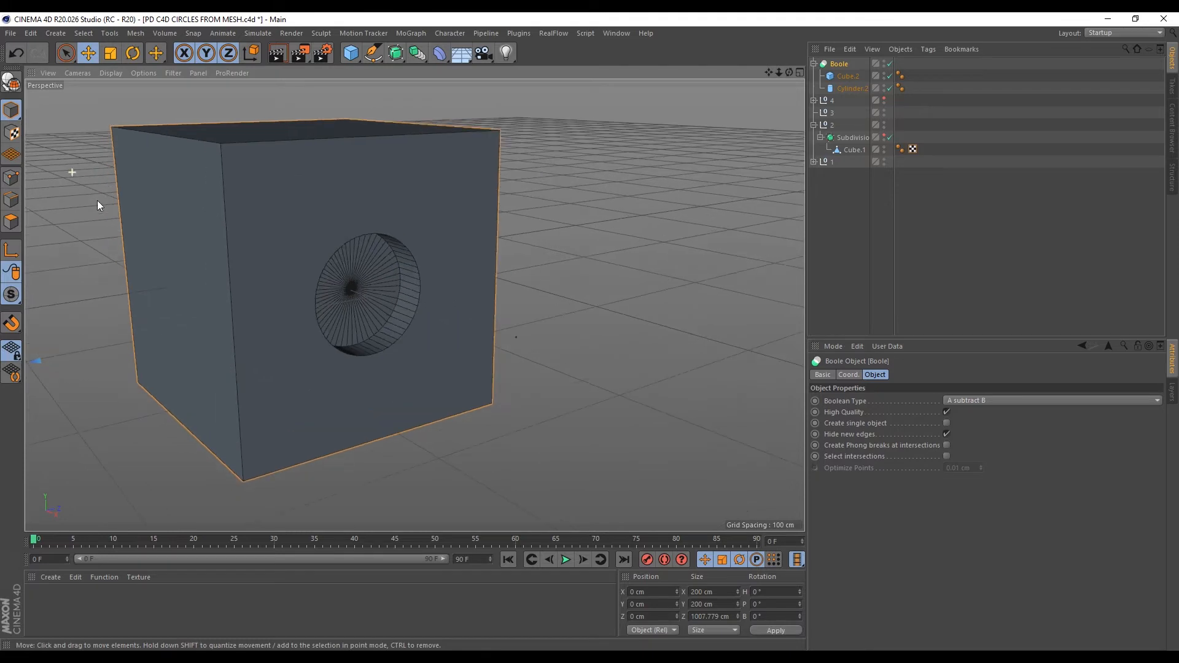
mouse_move(1085, 601)
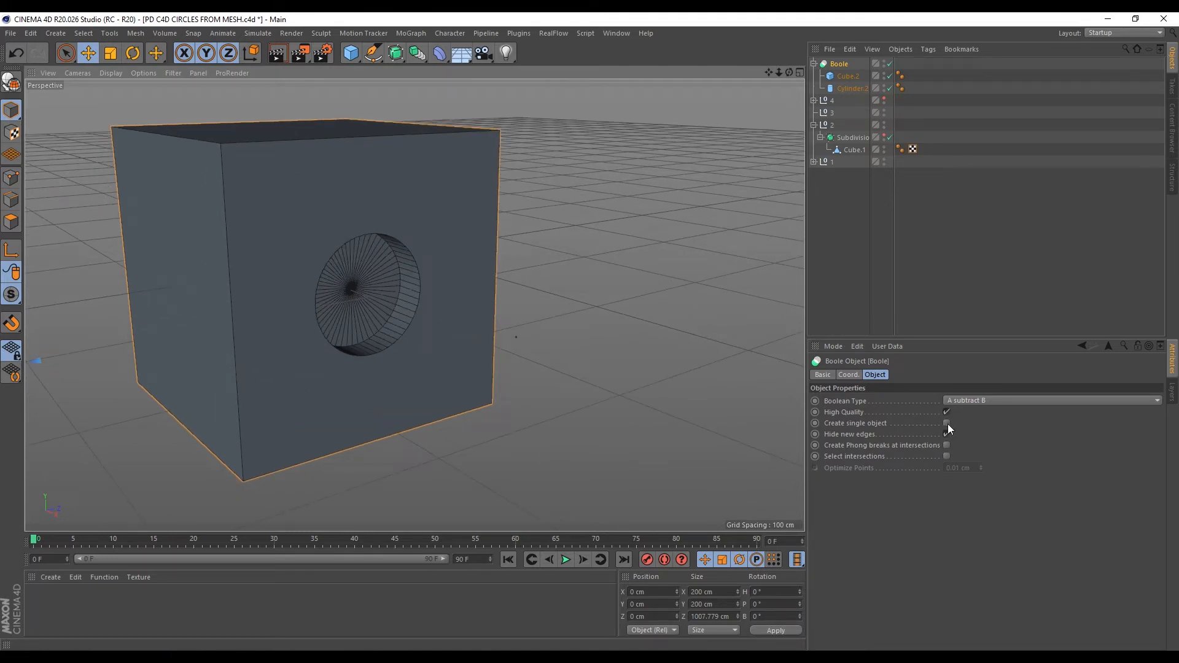
click(945, 423)
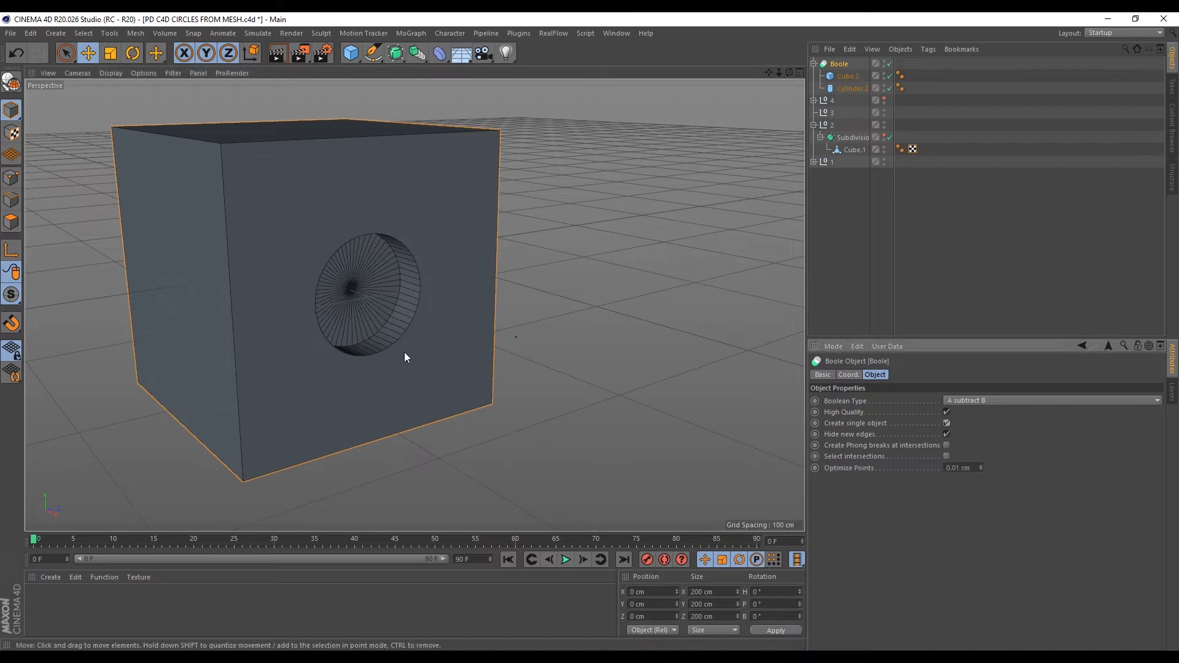
mouse_move(291, 254)
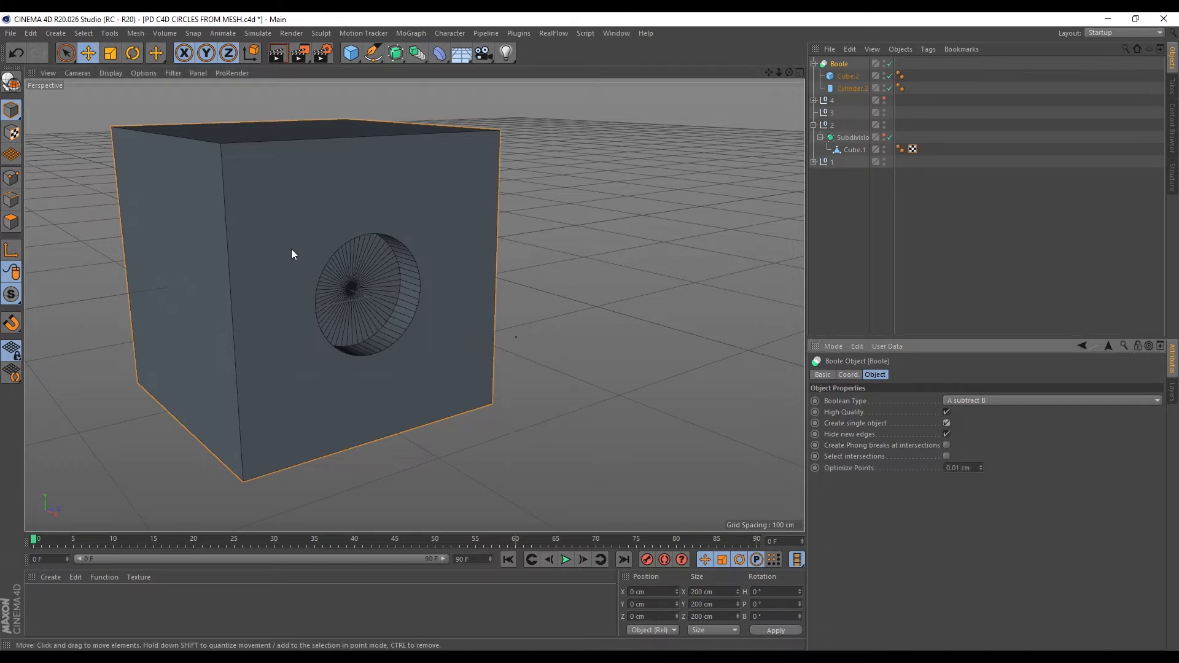
mouse_move(332, 306)
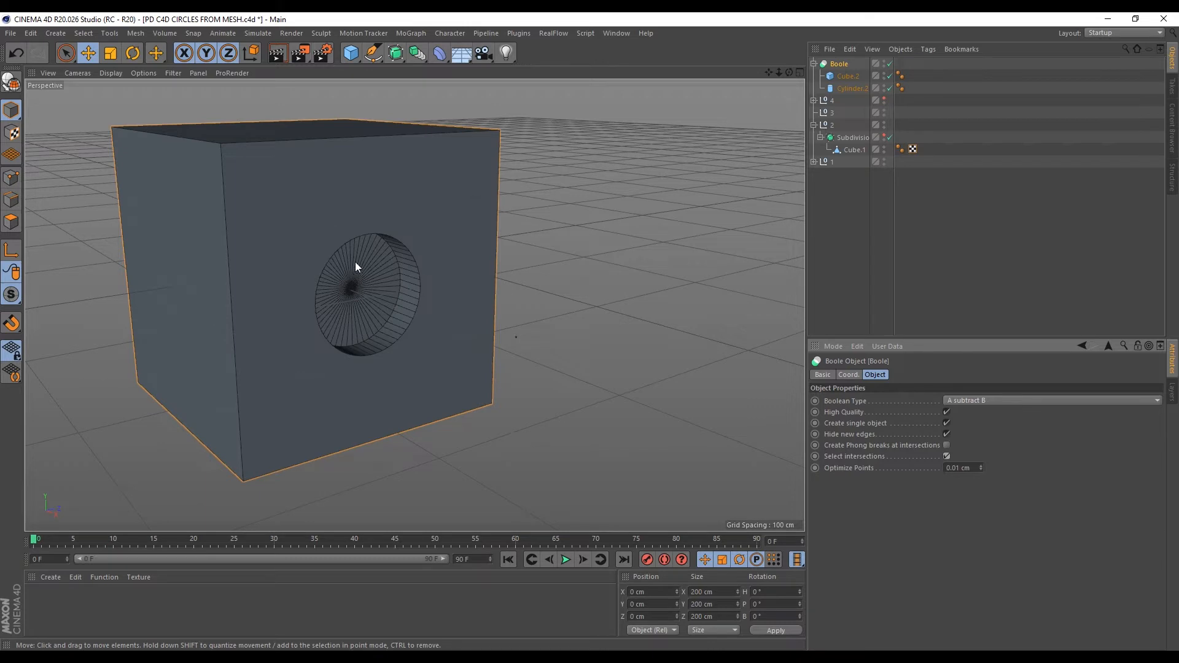
mouse_move(419, 338)
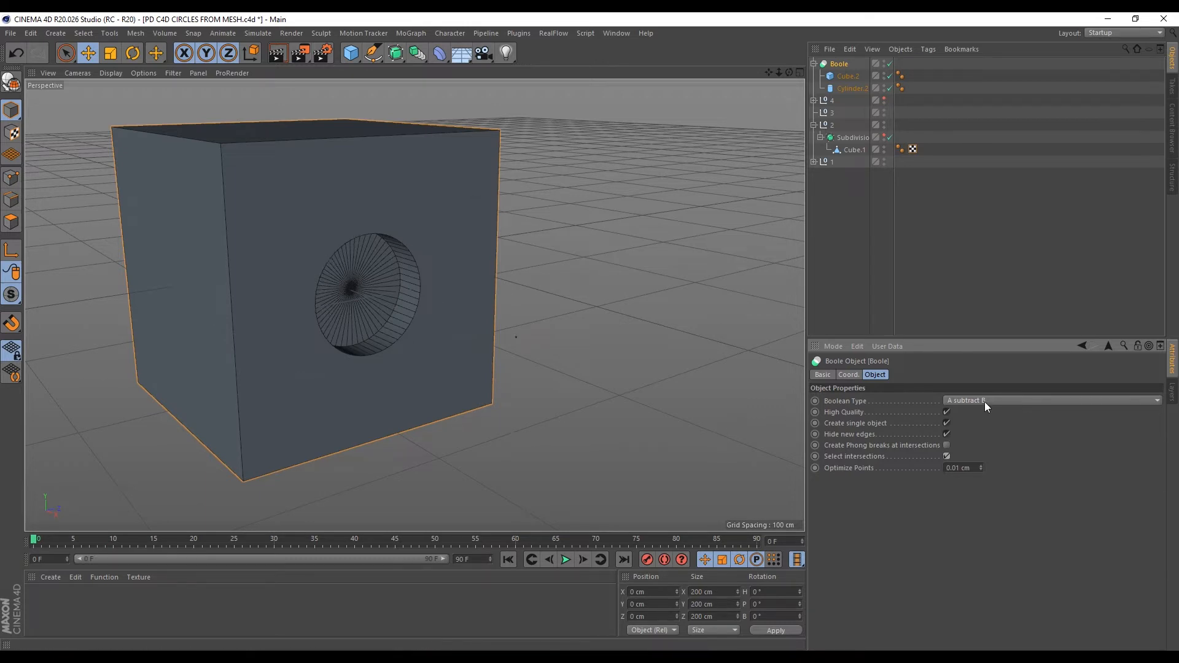
- Try Union and Intersect Boolean types before settling on A without B
click(1049, 399)
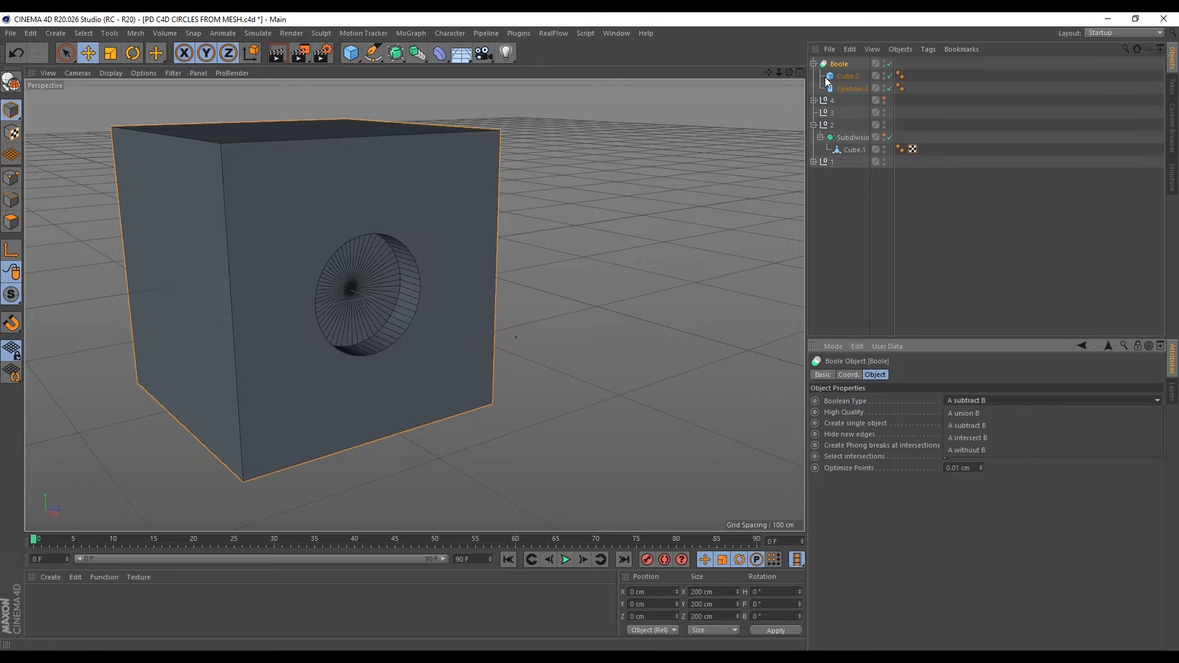
mouse_move(968, 438)
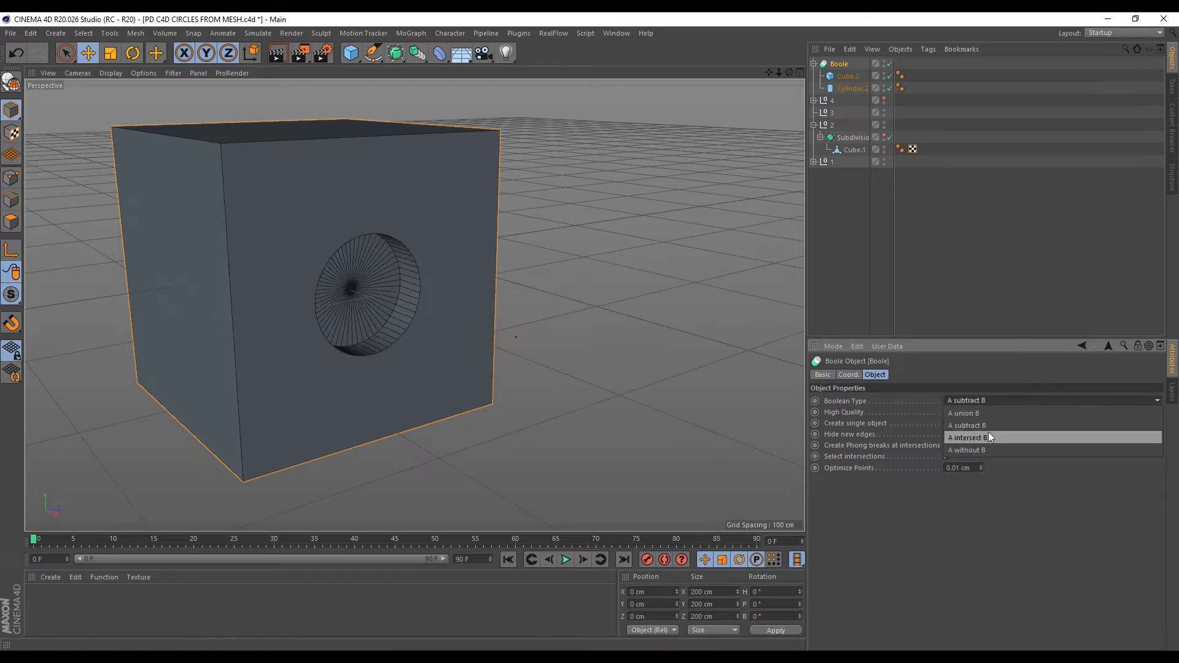
click(963, 413)
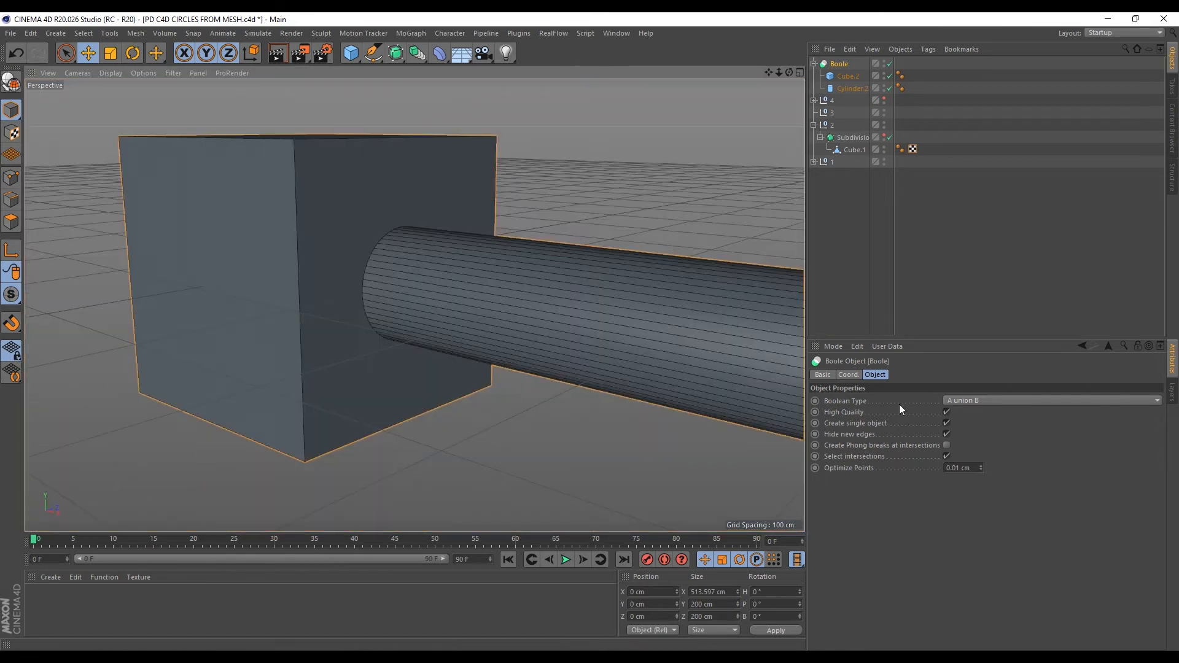
click(1049, 400)
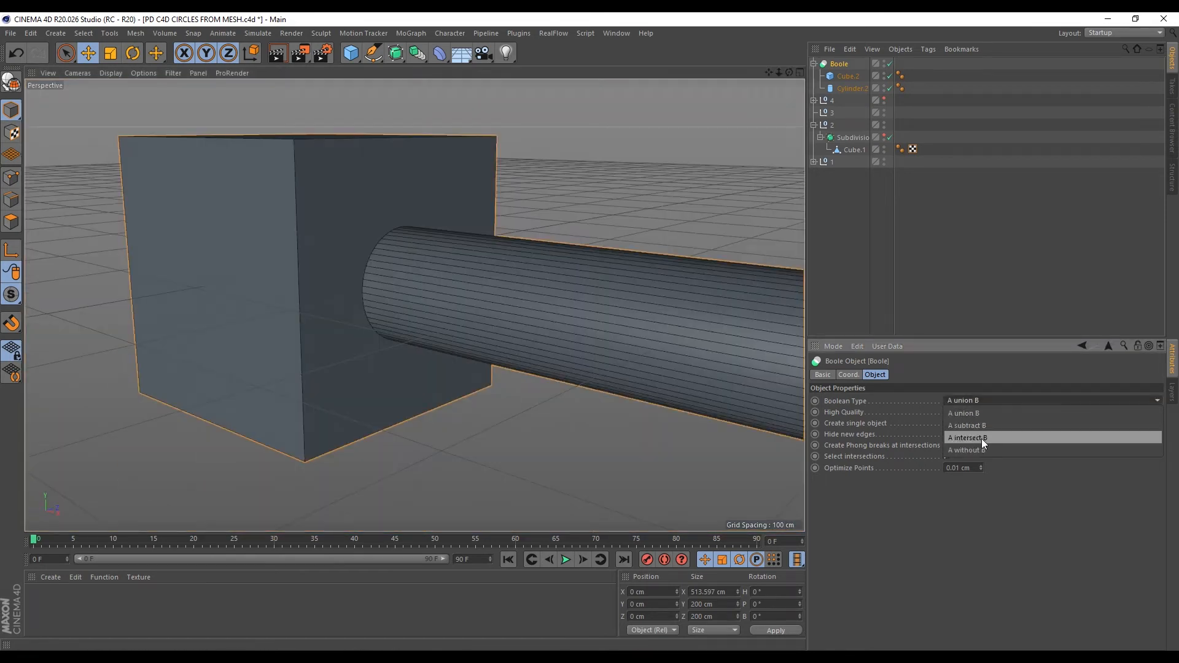
click(967, 438)
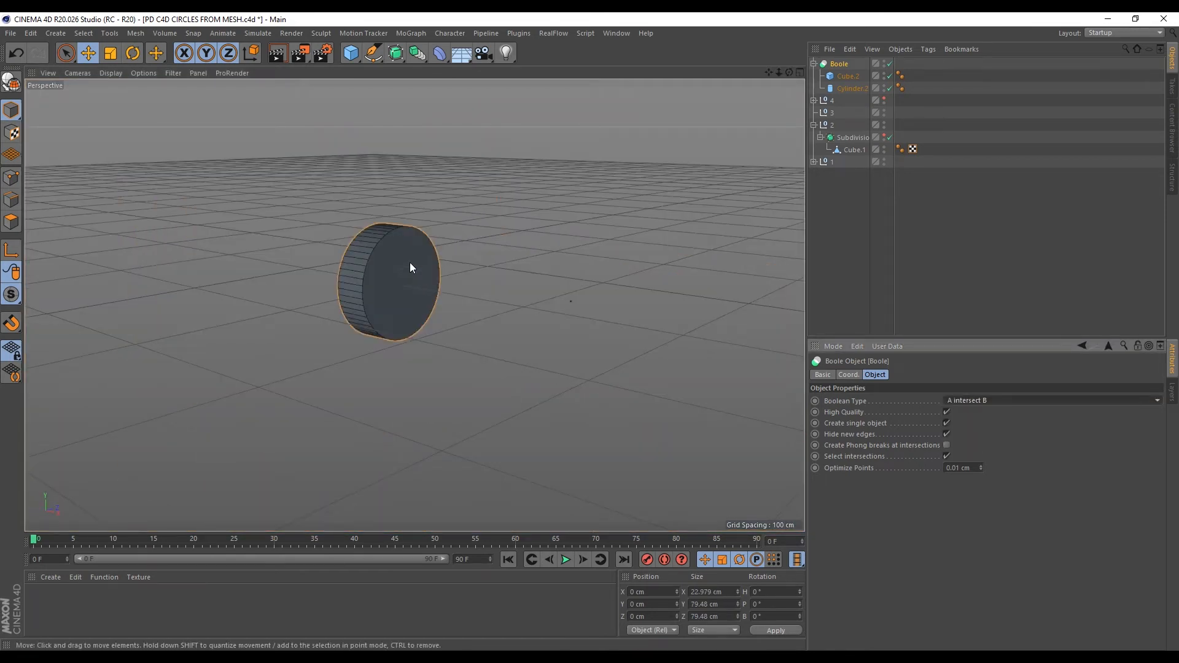
mouse_move(311, 239)
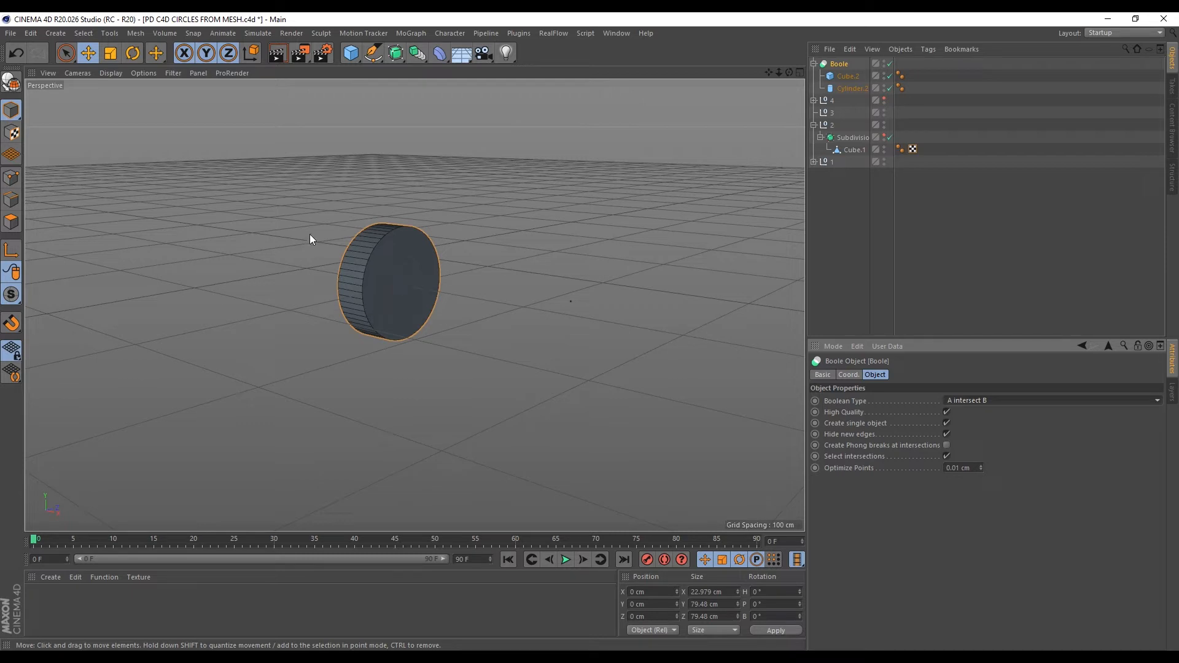
click(1051, 400)
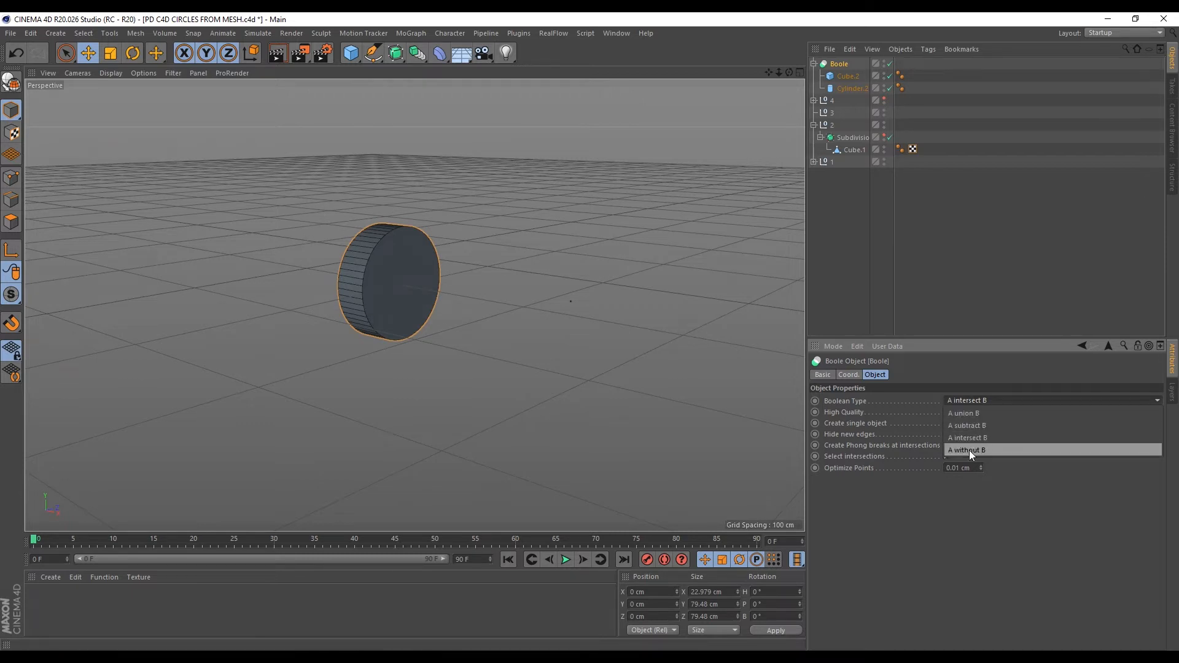
click(967, 450)
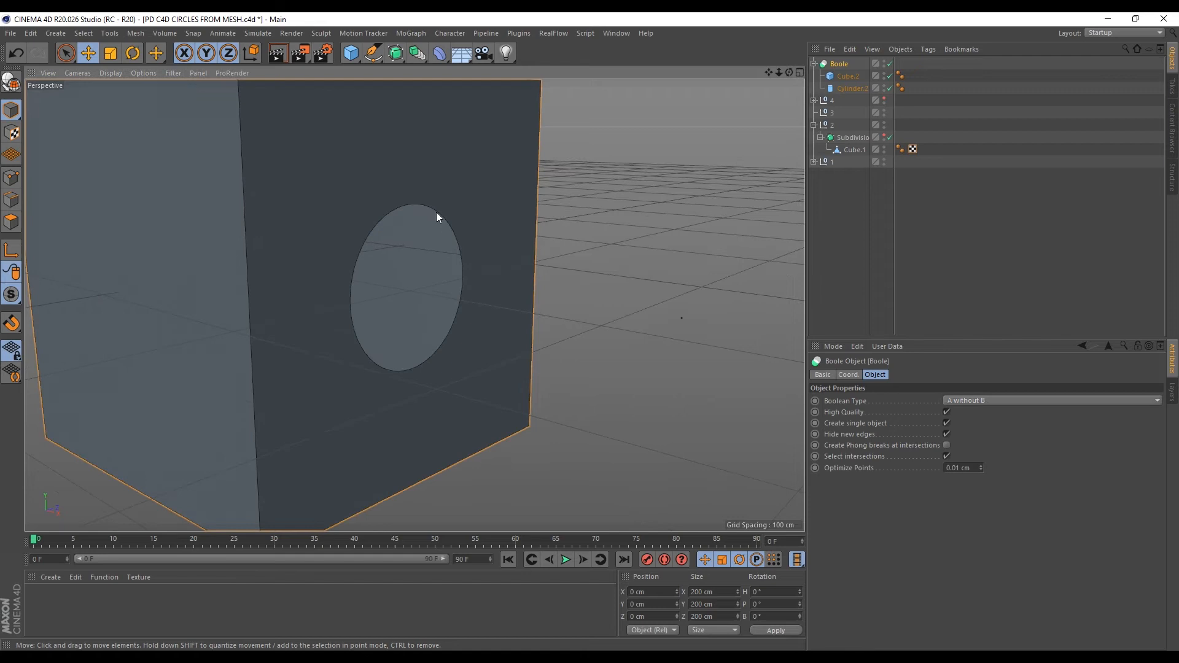
mouse_move(391, 359)
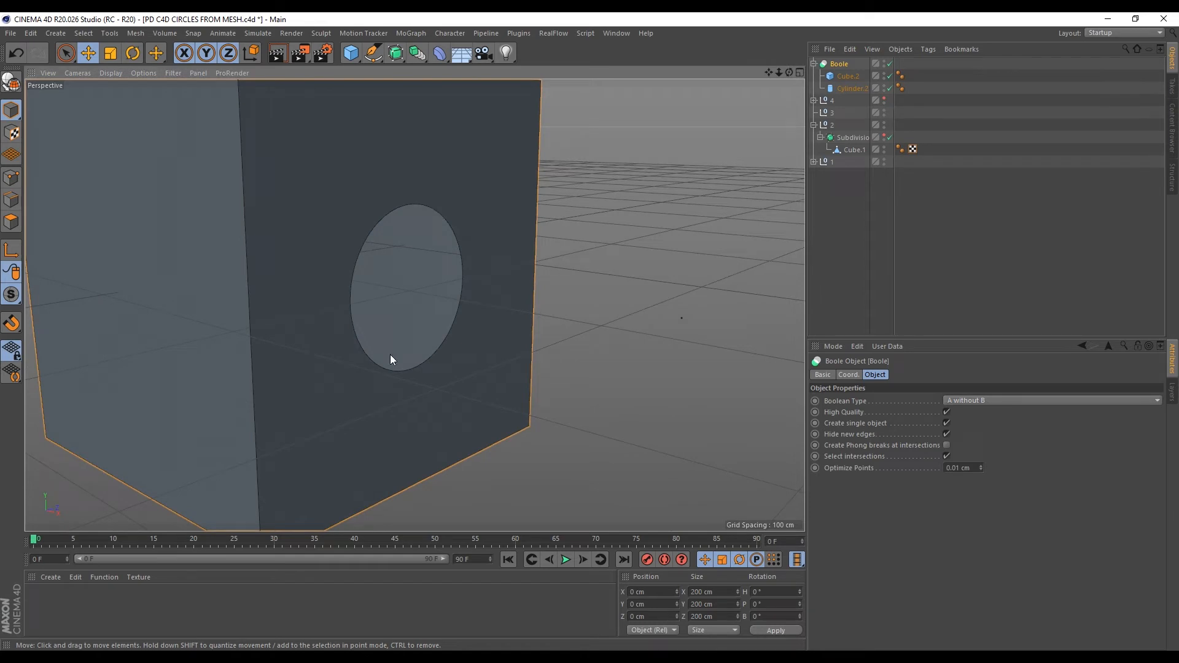
click(1048, 400)
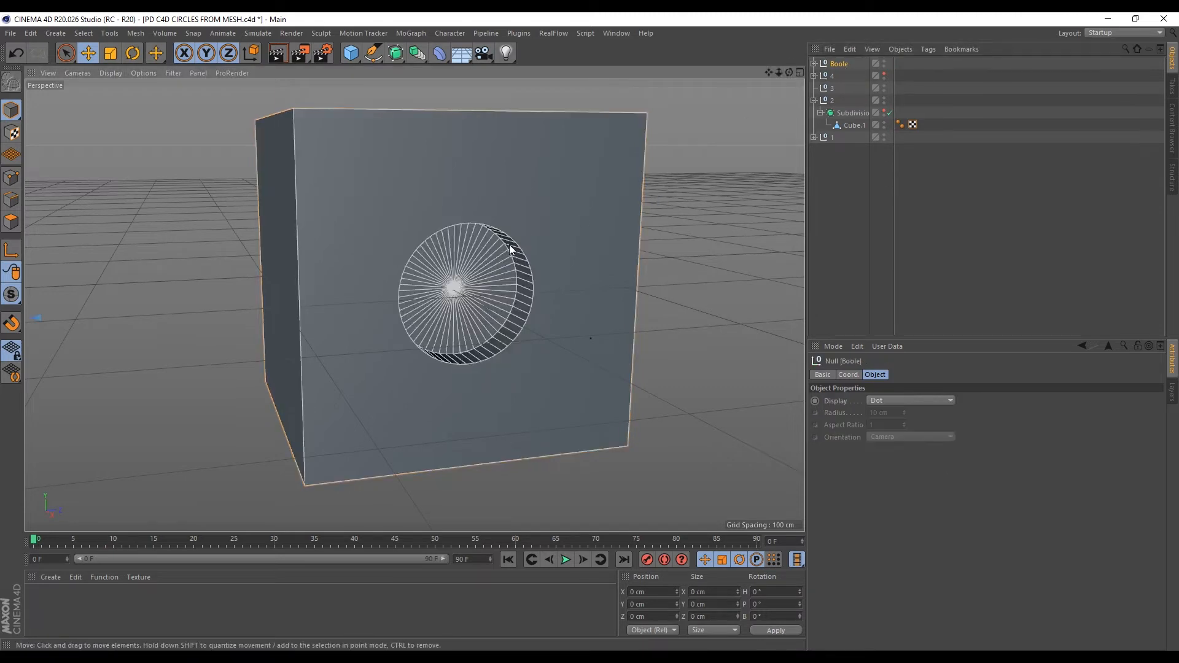
- Select the Boole and convert it into the polygon mesh Cube.2-Cylinder.2
click(852, 75)
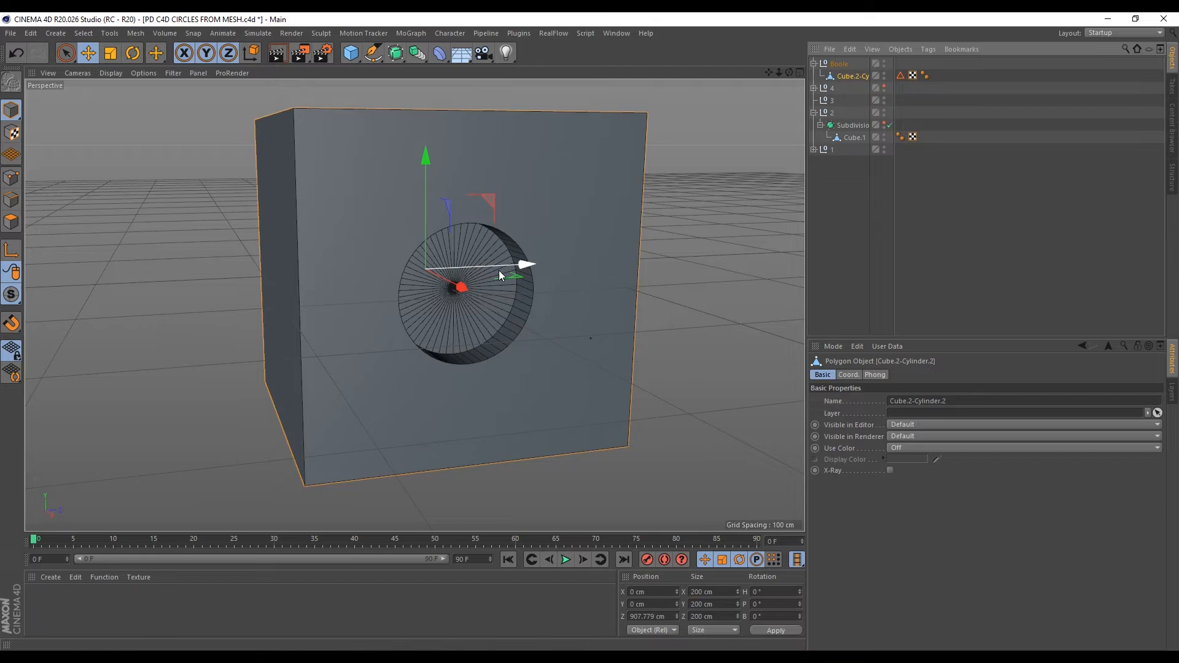
mouse_move(847, 83)
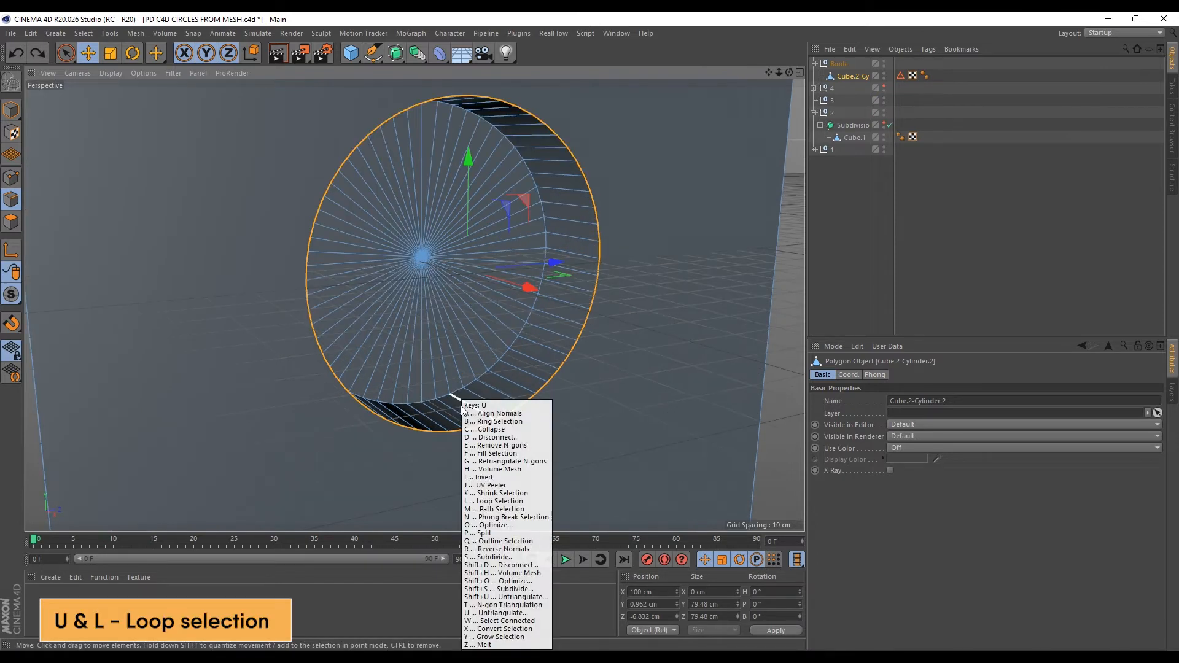
- Bevel the circle's edge loops with a 2.8 cm offset and 2 subdivisions
click(495, 501)
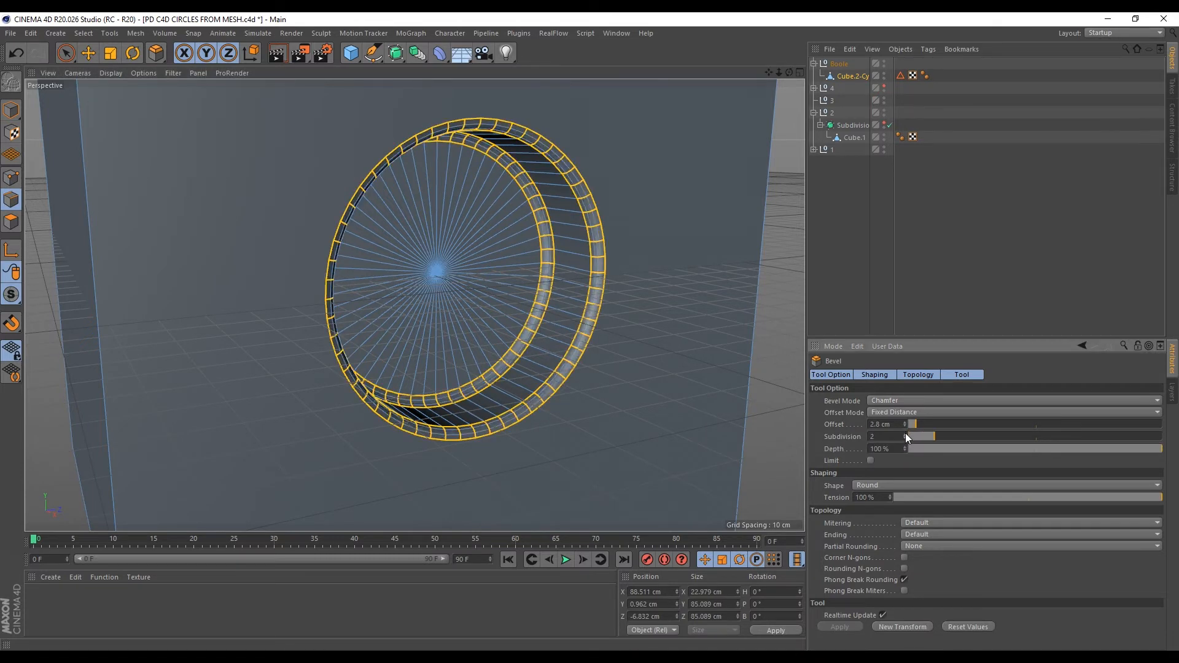
drag(936, 436, 995, 437)
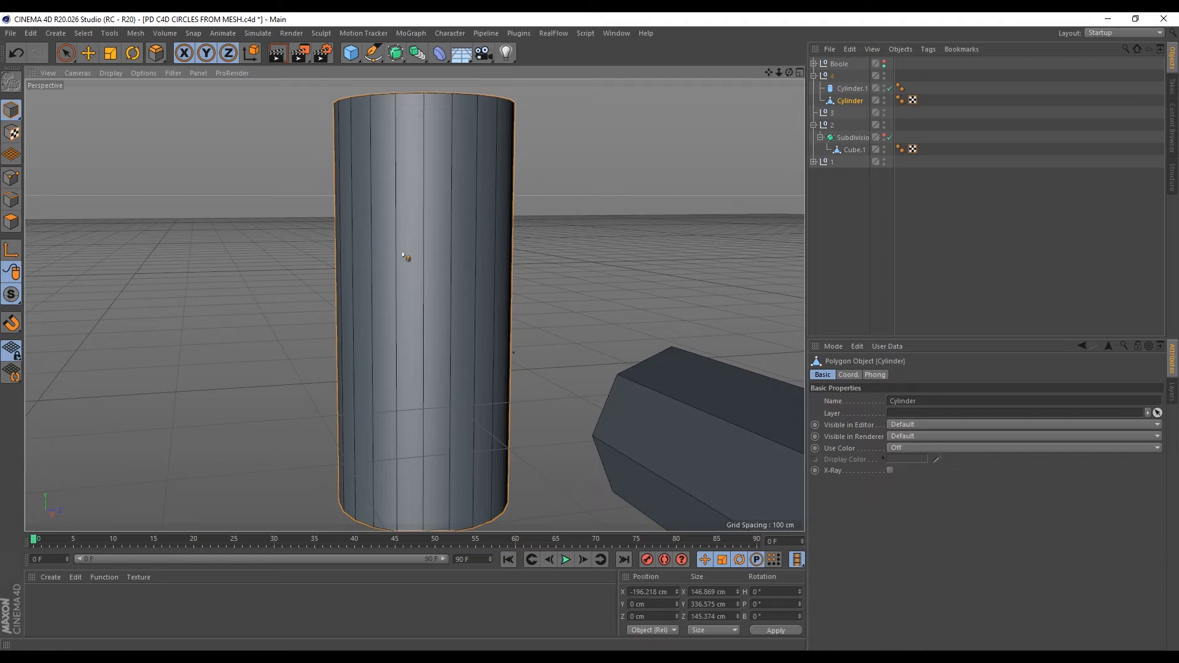
mouse_move(483, 270)
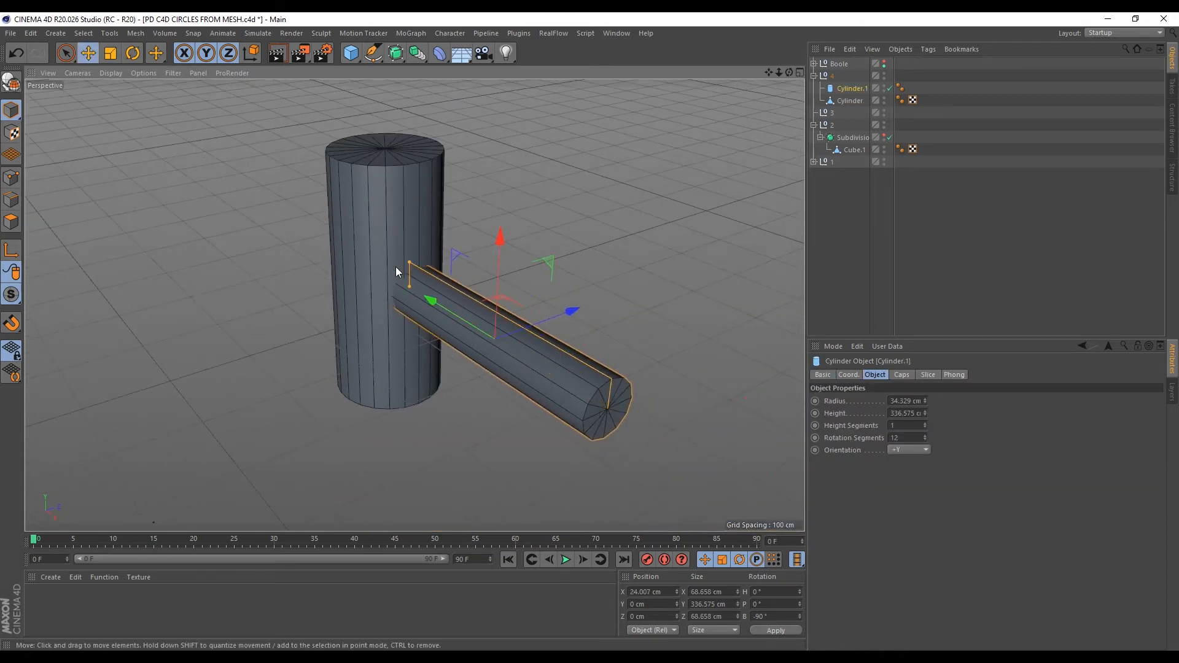
- Zoom the view onto the 12-sided cylinder pushed into the tall cylinder
scroll(down, 3)
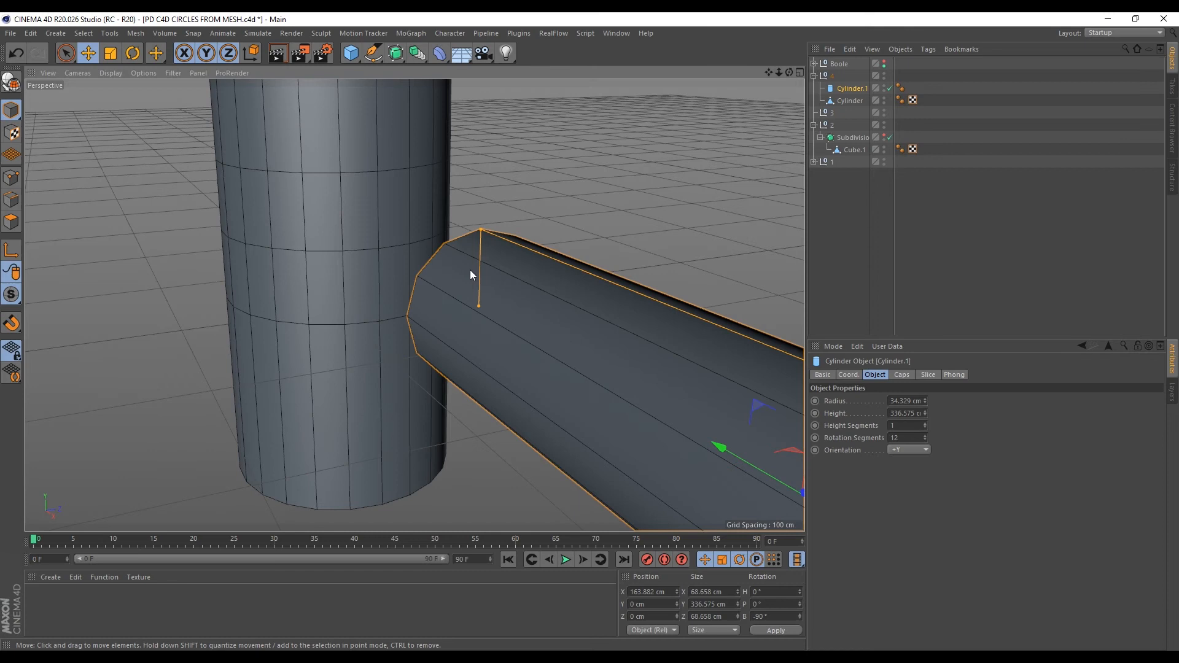
mouse_move(474, 316)
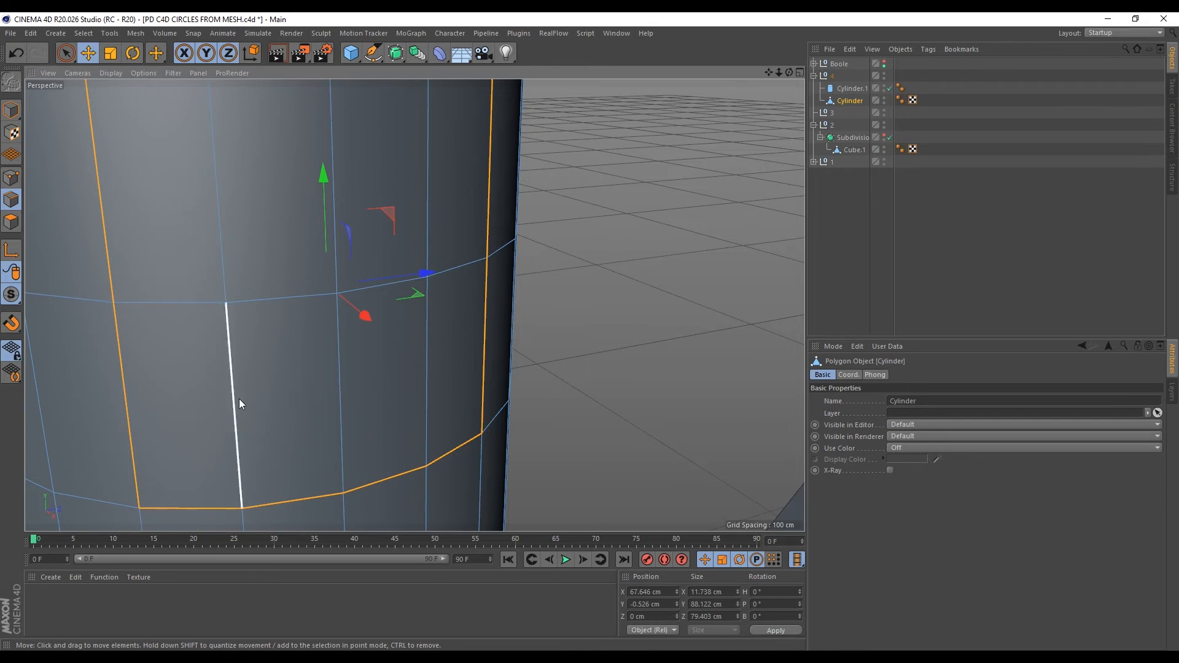
- Drag edge loops into place on the tall cylinder where the horizontal cylinder meets it
drag(233, 402, 425, 383)
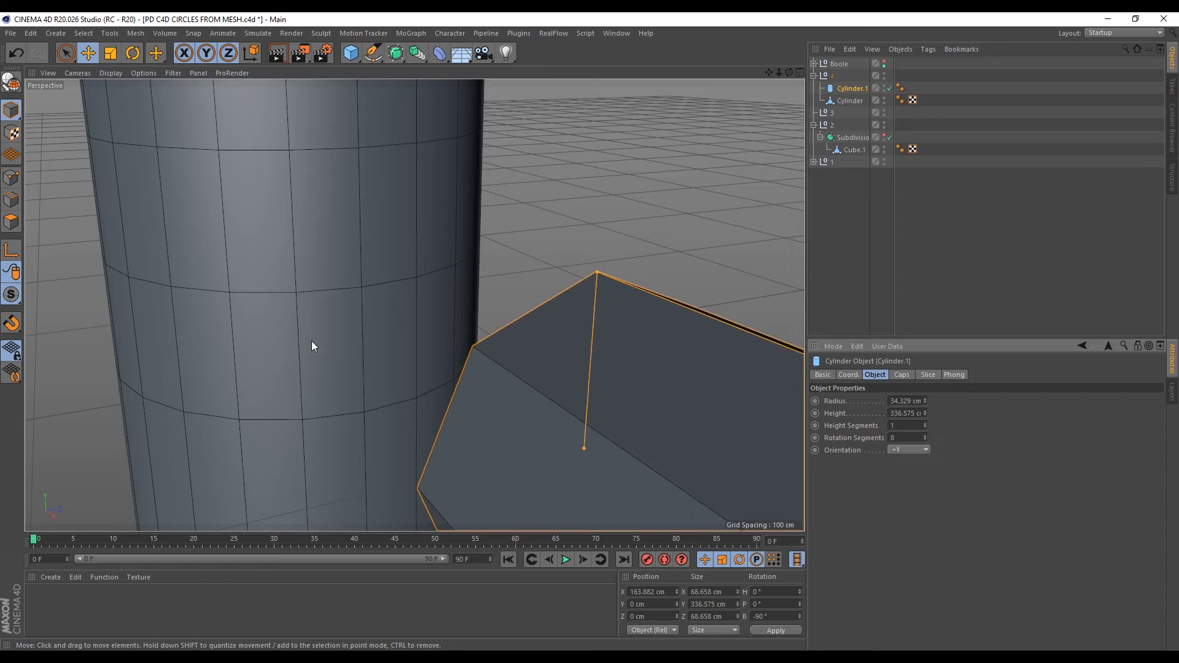
mouse_move(338, 254)
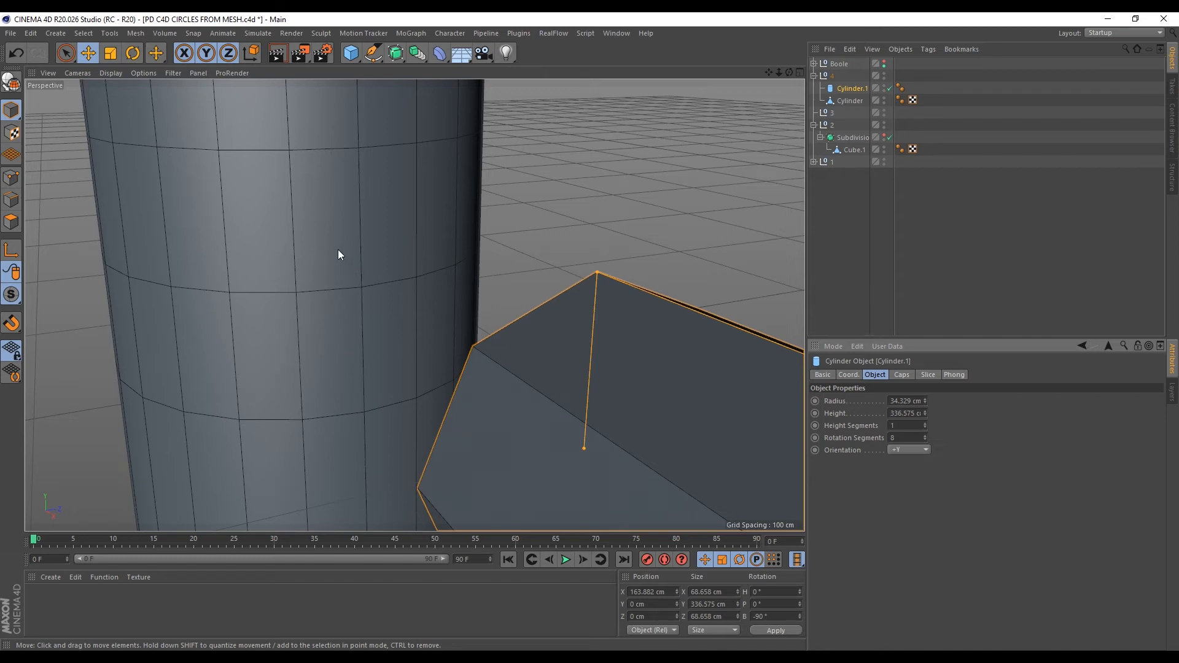
- Add a Boole set to A without B with Hide new edges enabled
drag(338, 254, 563, 421)
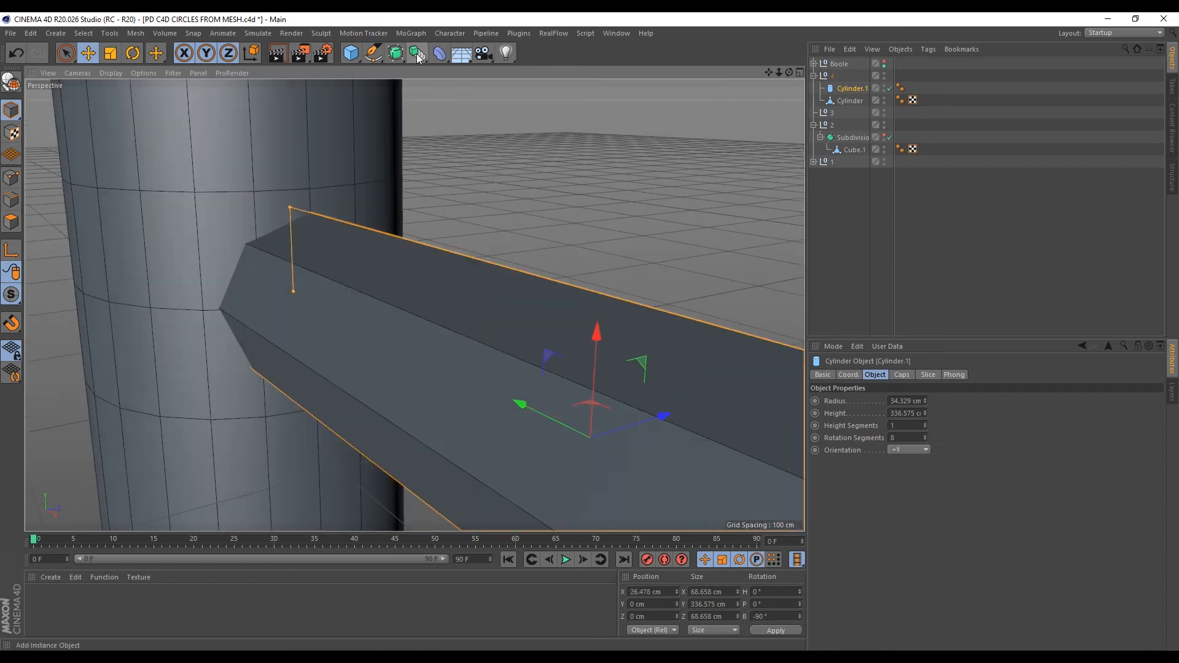
click(415, 53)
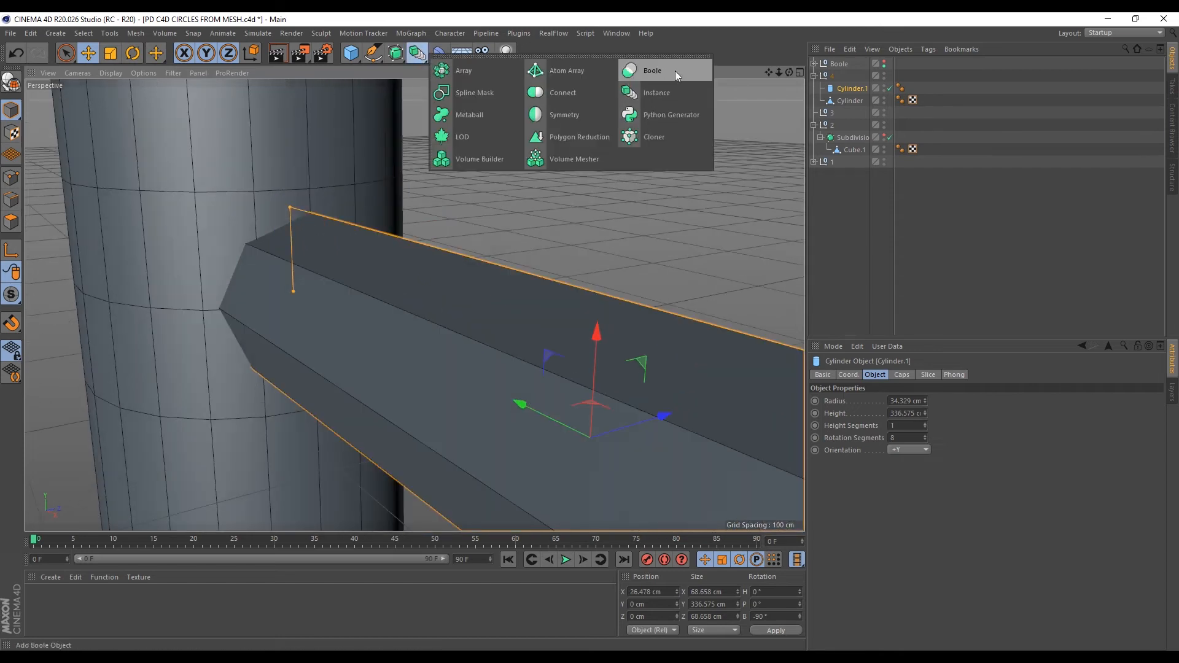
click(651, 70)
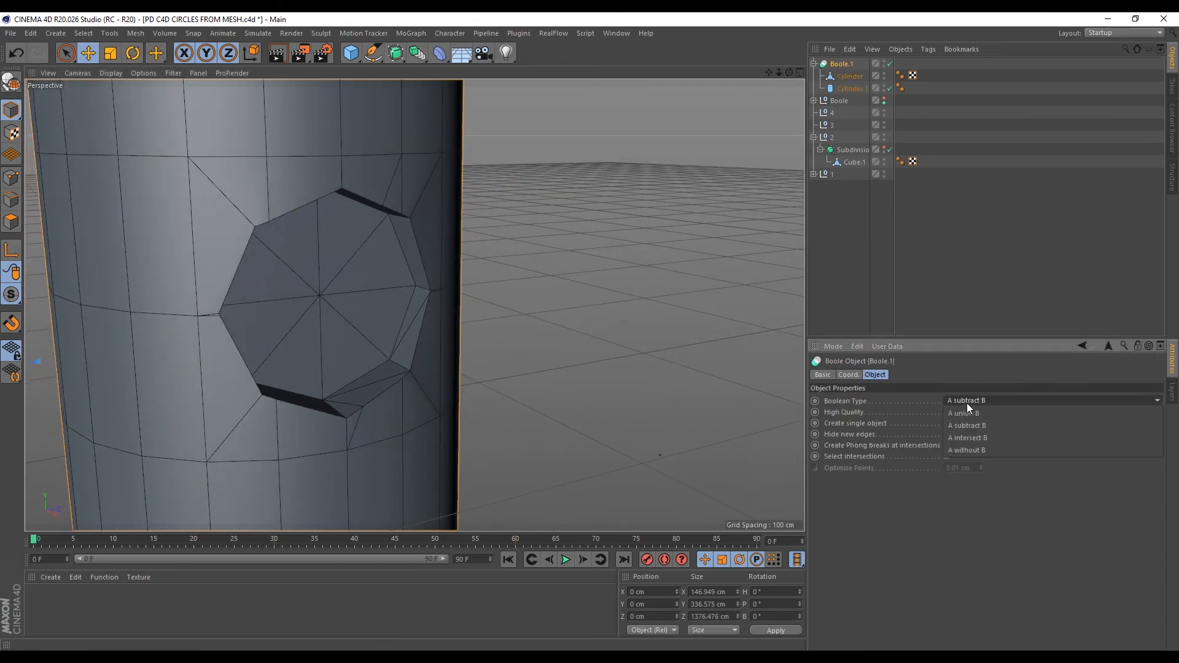
mouse_move(966, 450)
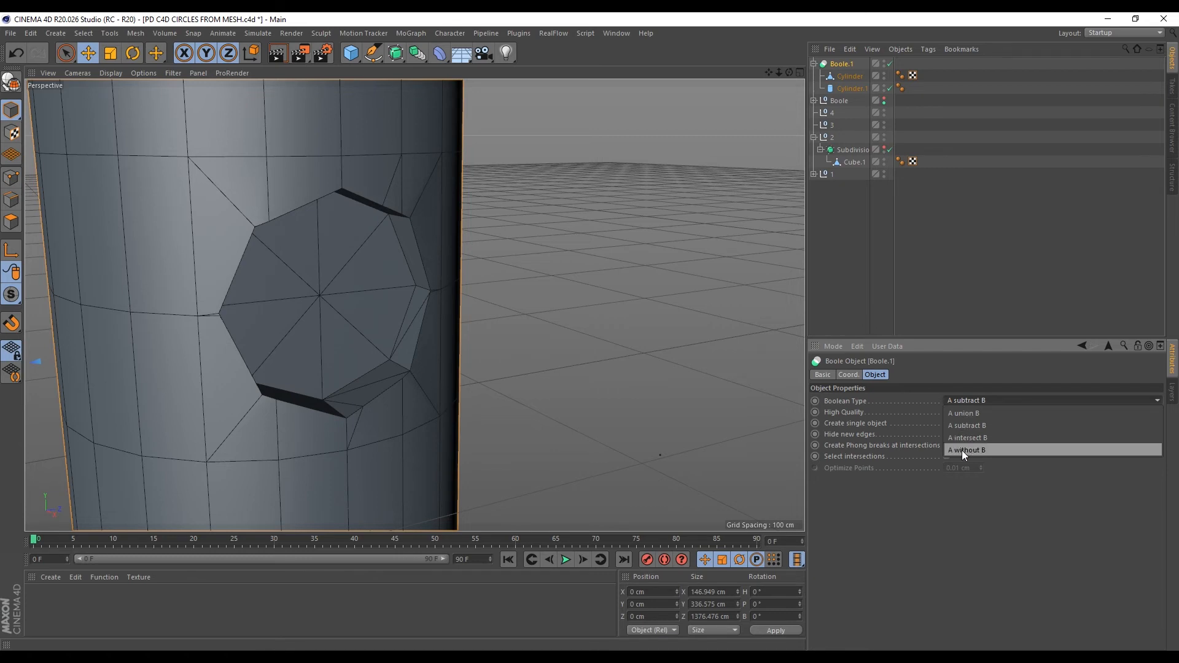
click(966, 448)
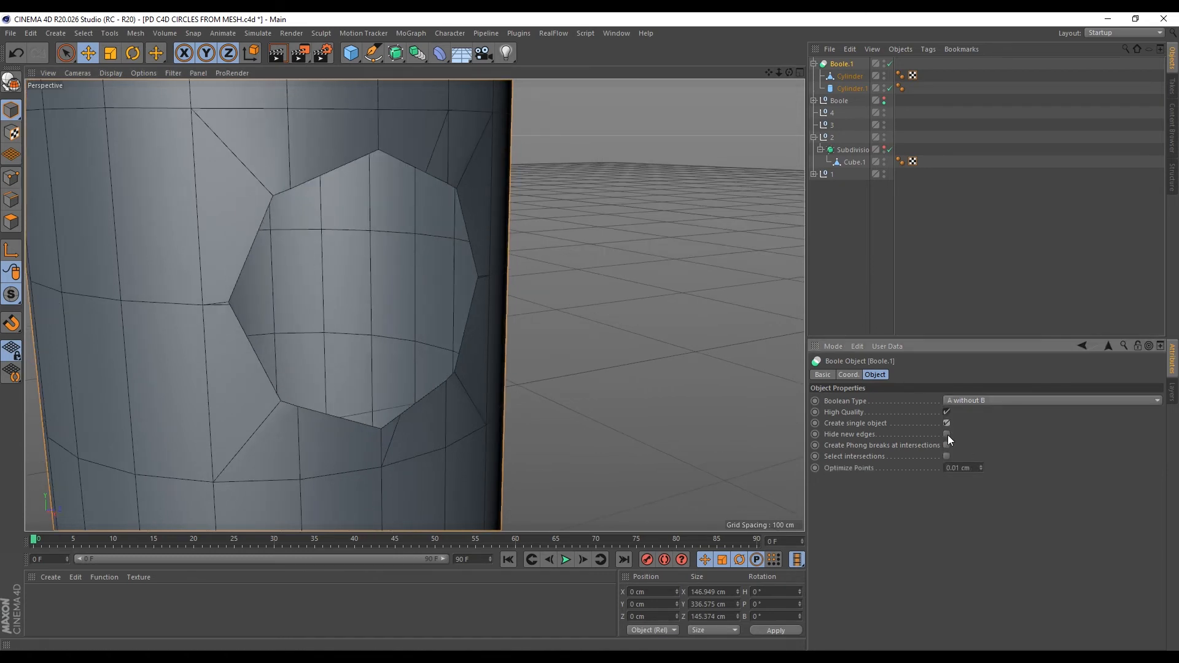
click(945, 434)
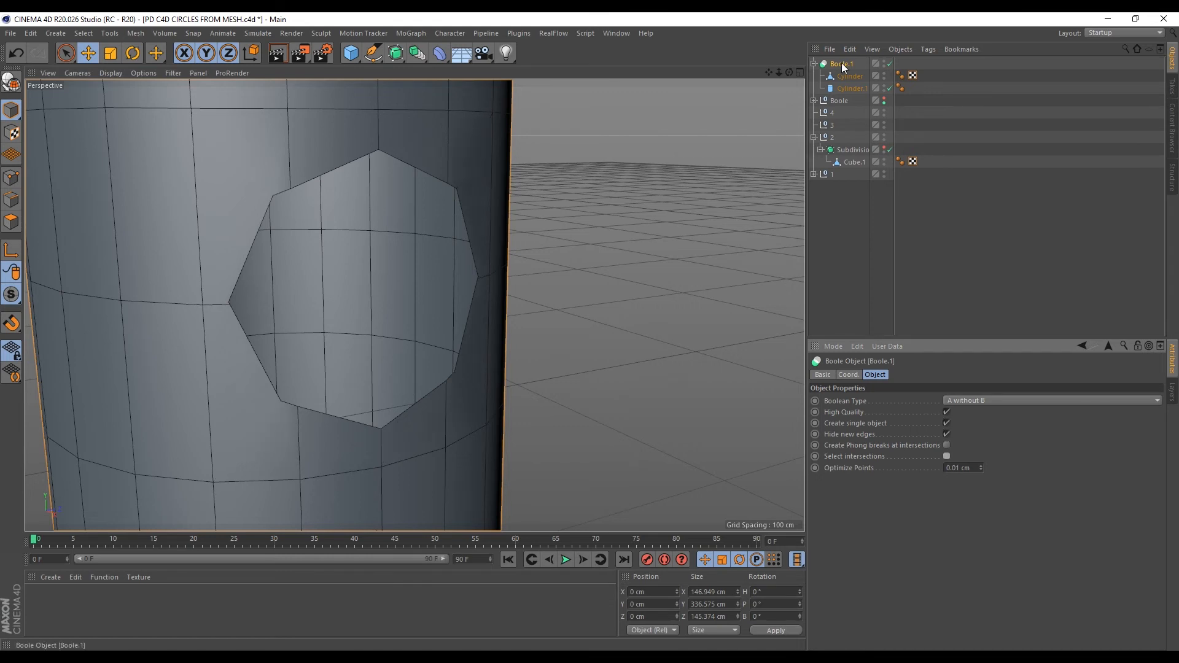
mouse_move(841, 67)
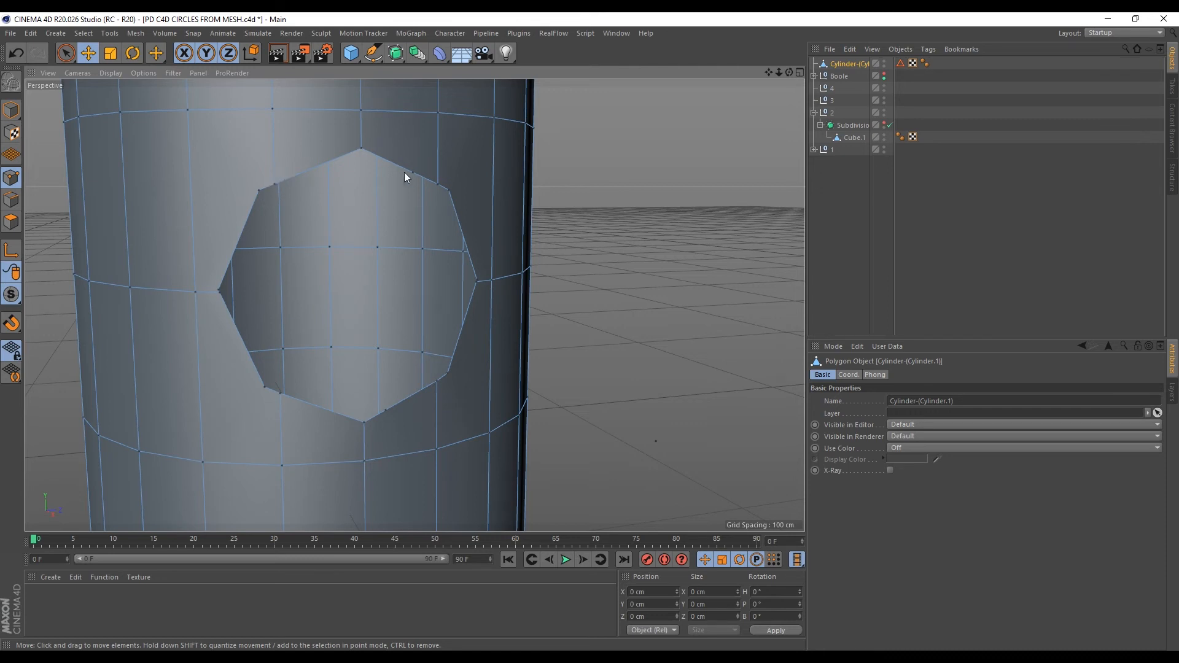
mouse_move(258, 191)
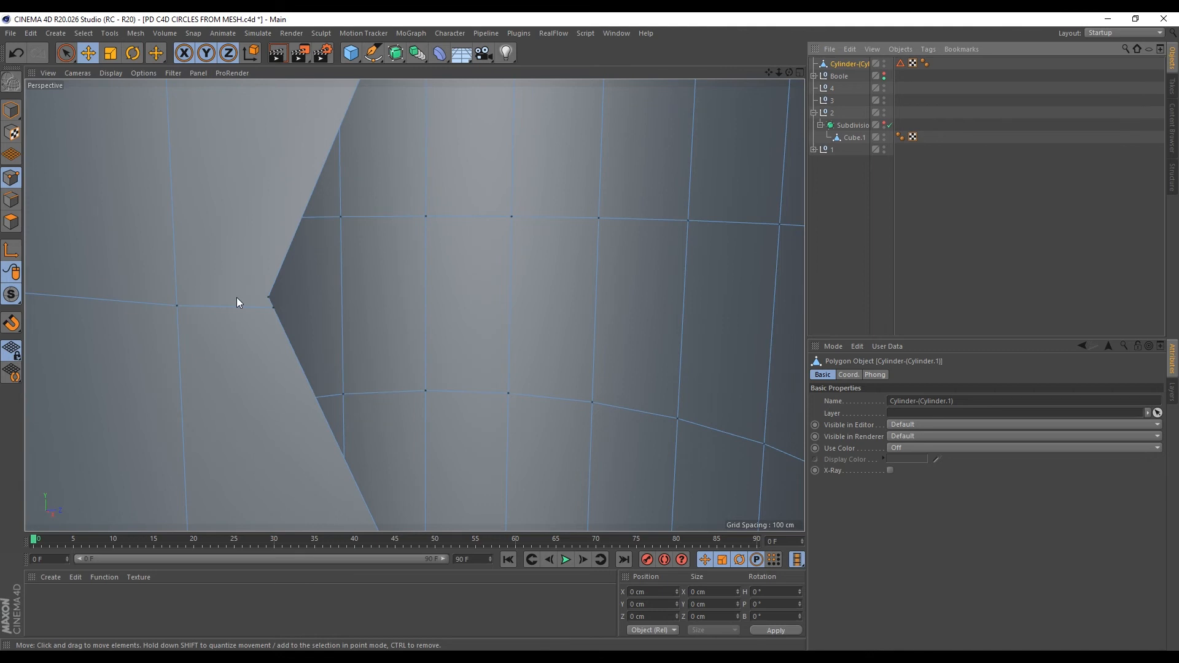
- Bring up the M mesh-tools menu to clean up points around the octagonal hole
key(m)
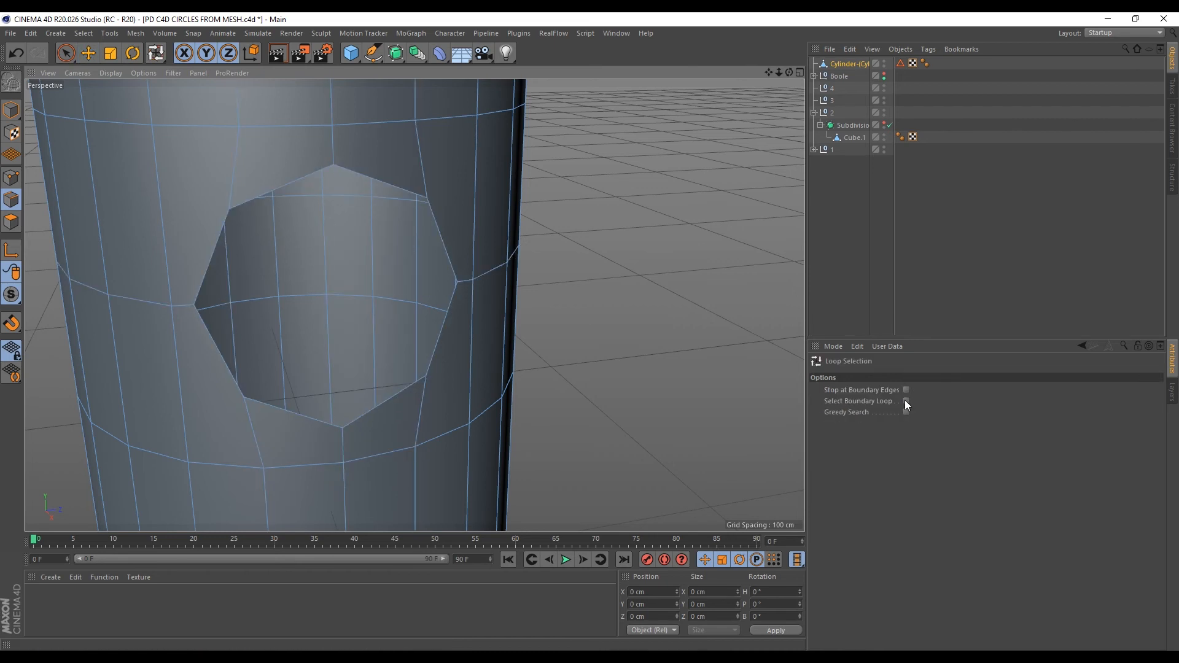
- Enable Select Boundary Loop and select the octagonal hole's border
click(906, 401)
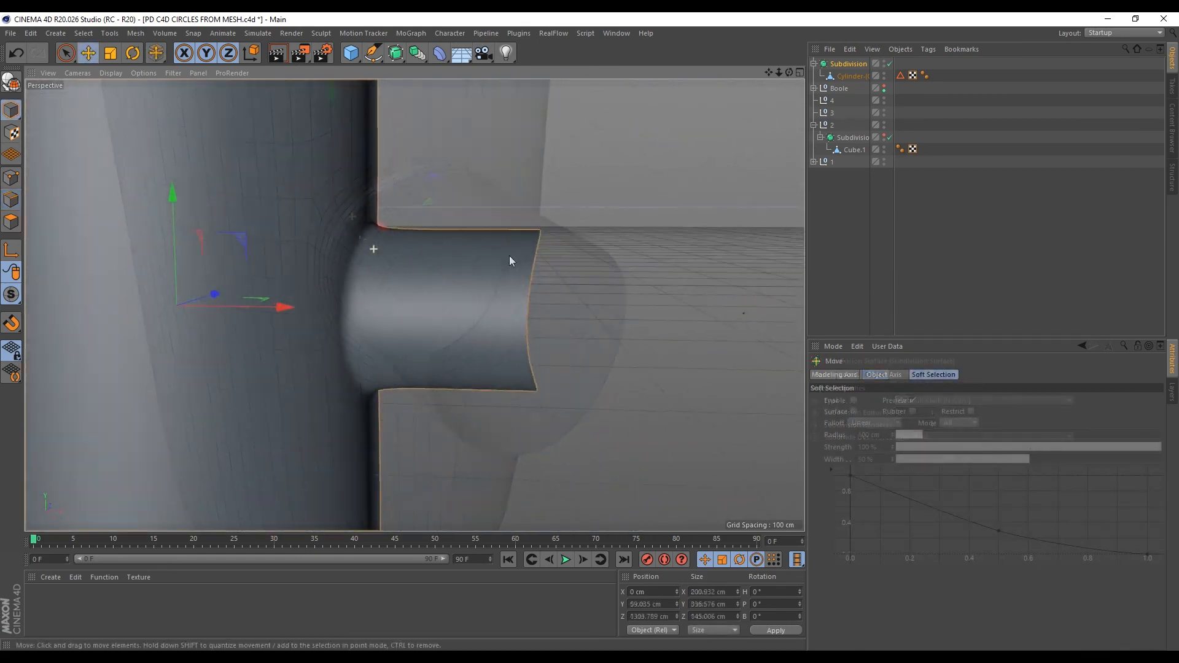
drag(509, 261, 356, 297)
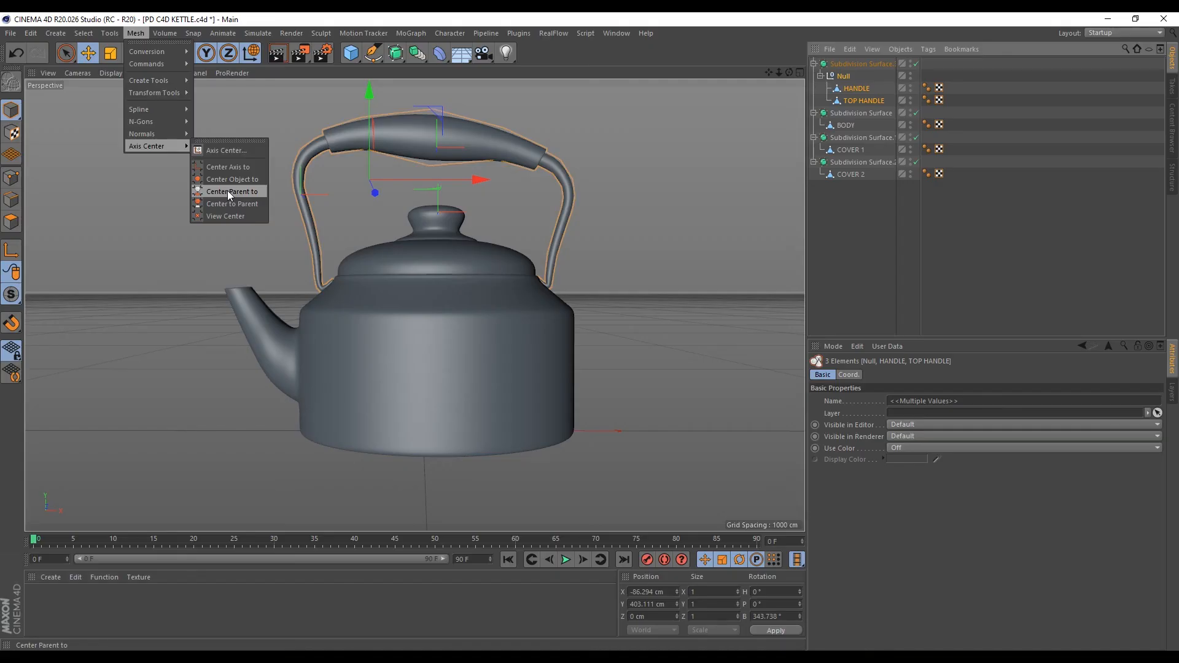
- Center the handle Null's axis on the HANDLE and TOP HANDLE pieces
click(232, 191)
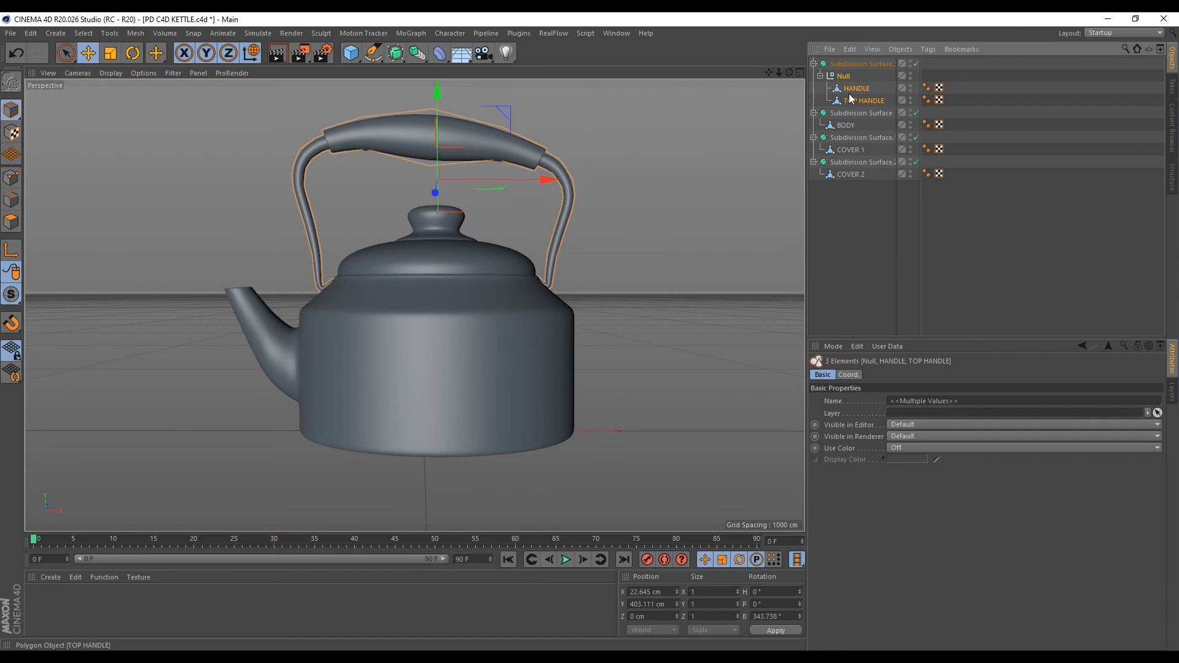
mouse_move(851, 100)
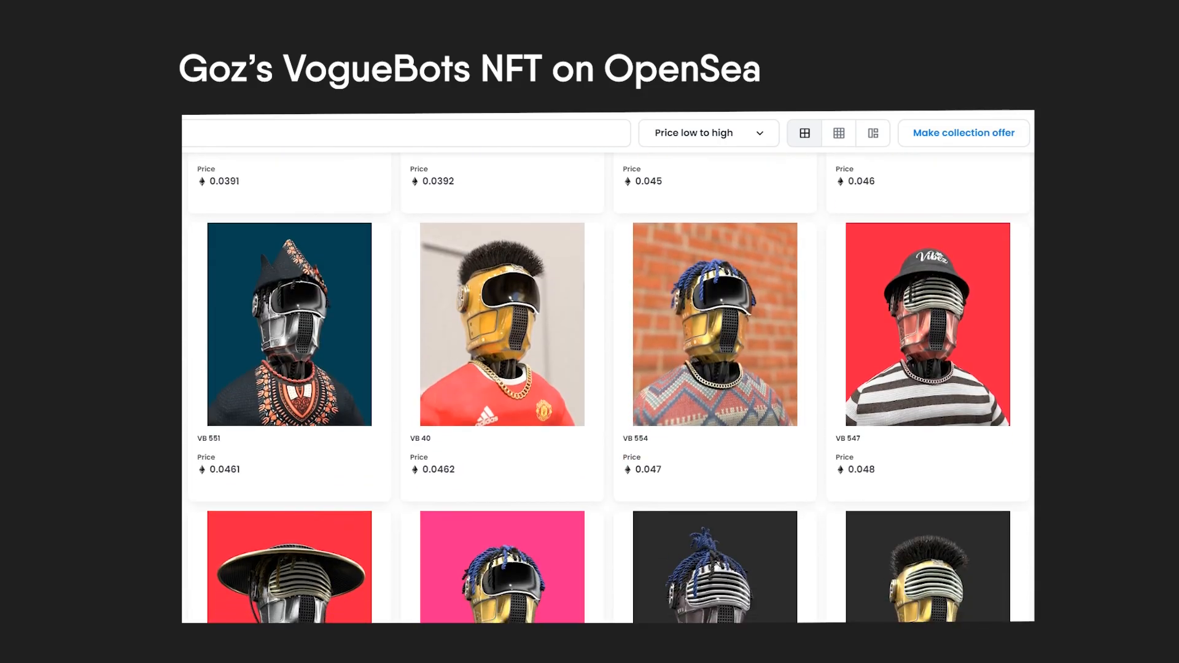
- Scroll down through the VogueBots listings sorted by price low to high
scroll(down, 3)
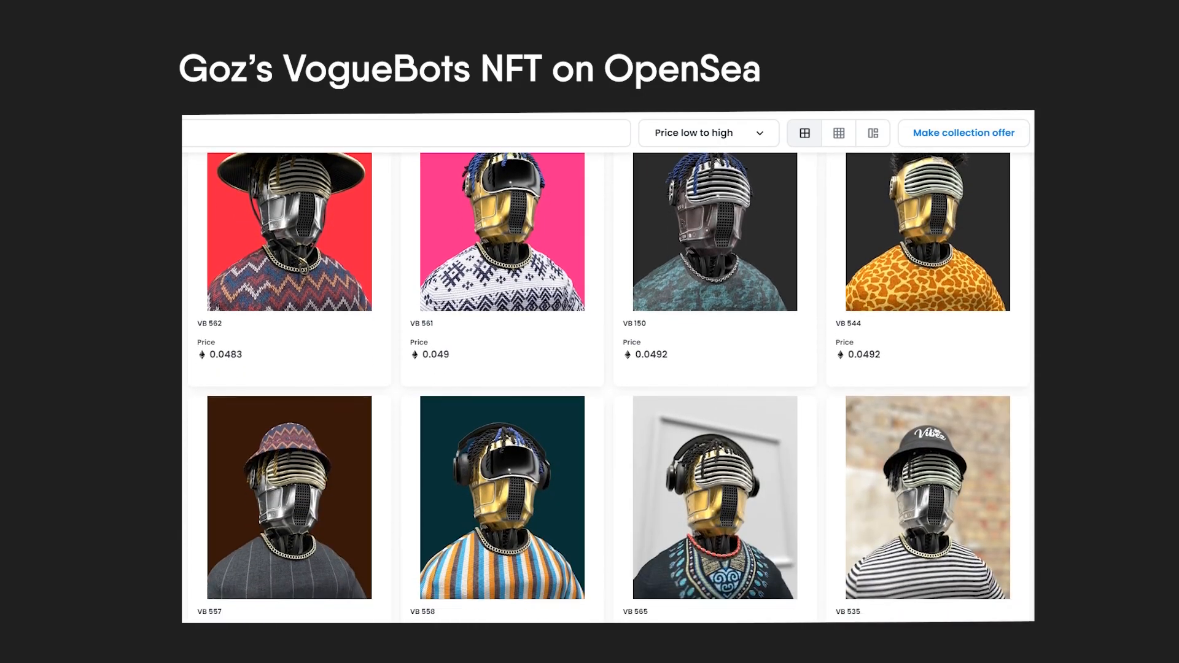